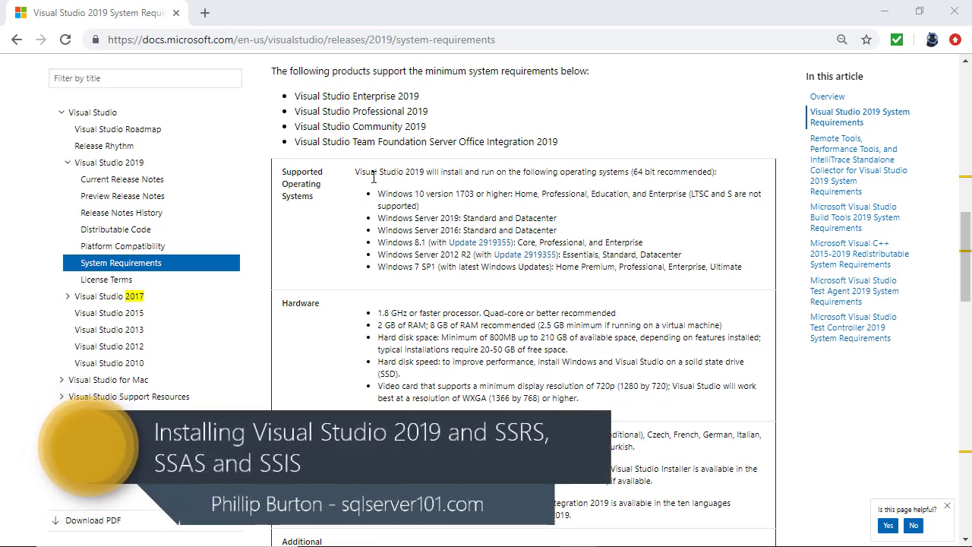
Step: Review the Visual Studio system requirements page, highlighting Windows 7 SP1 in the supported list
double_click(380, 172)
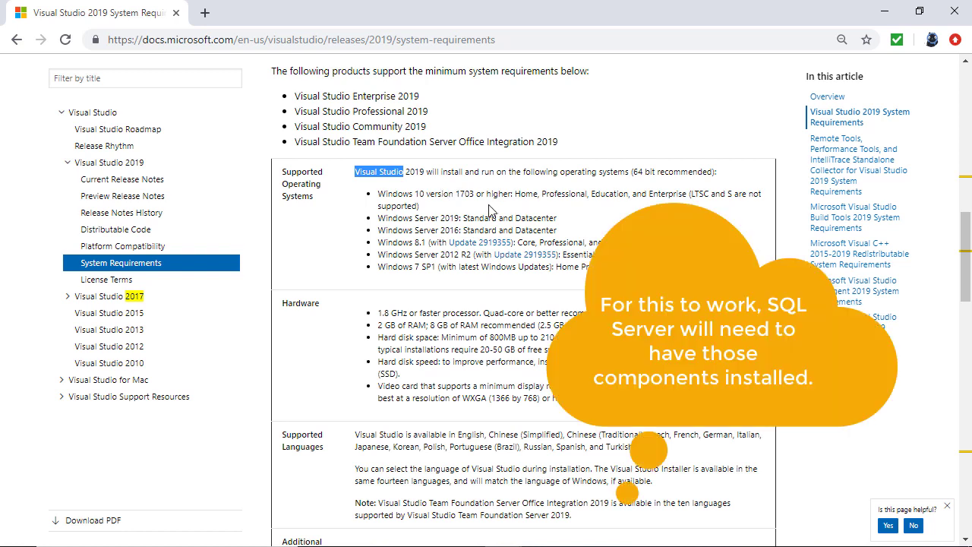
mouse_move(380, 267)
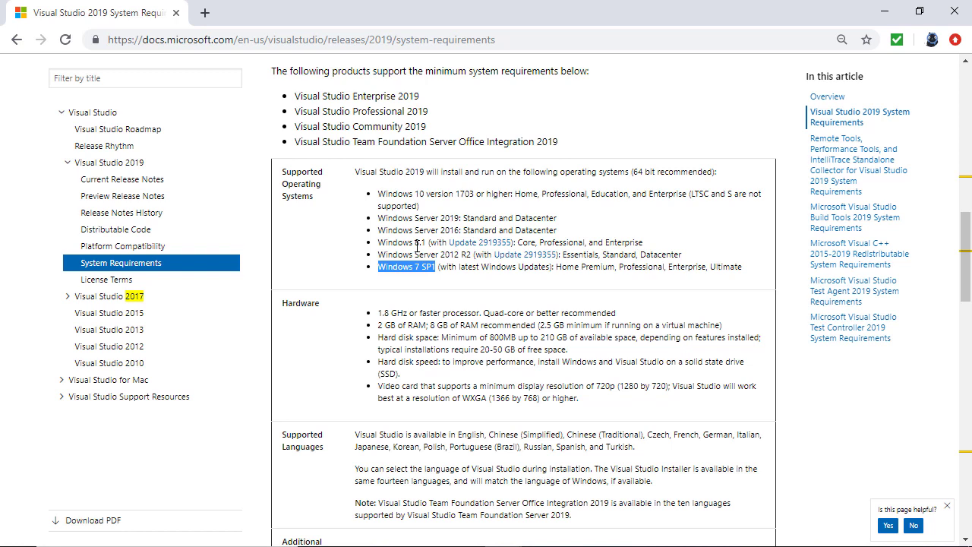
double_click(348, 126)
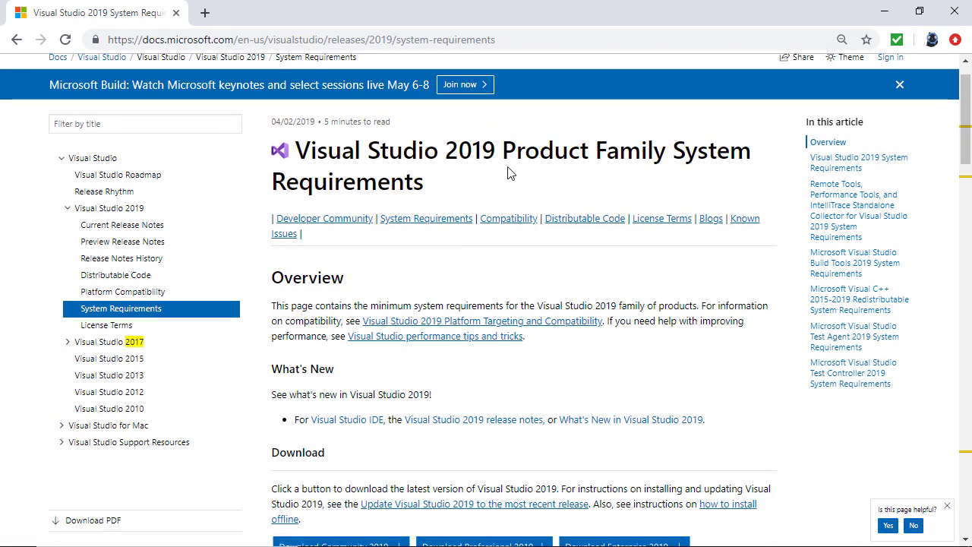
drag(296, 150, 470, 150)
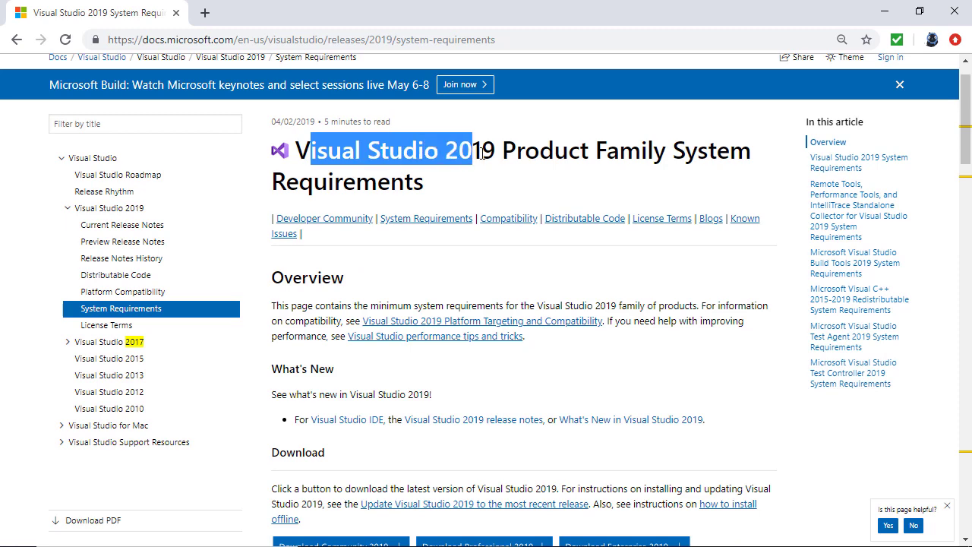
scroll(down, 3)
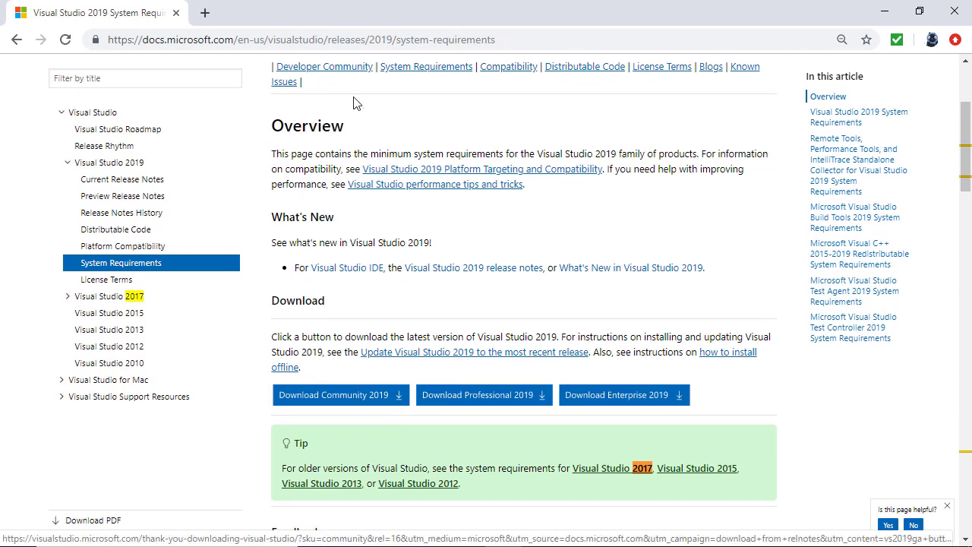
click(203, 12)
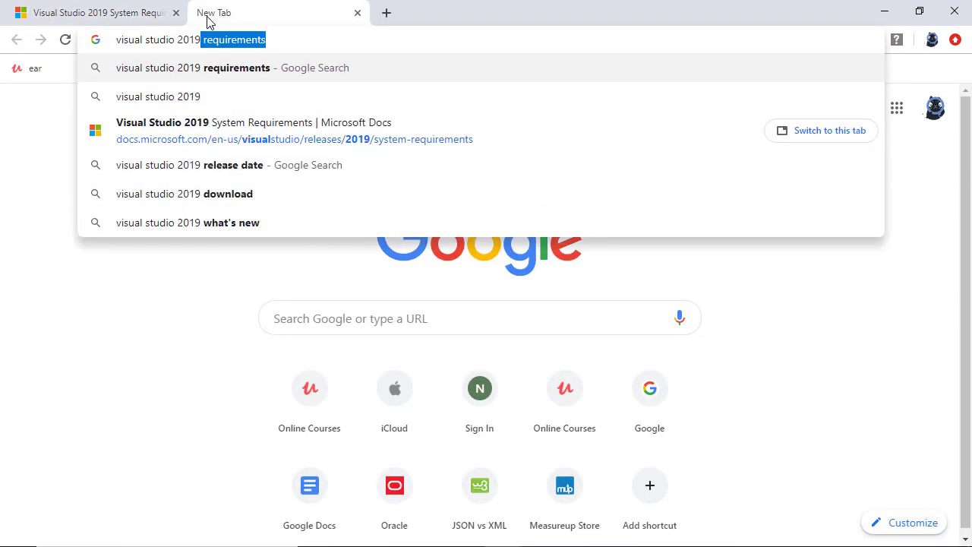
Step: Search Google for visual studio 2019, reach the Community page and start the installer download
click(158, 97)
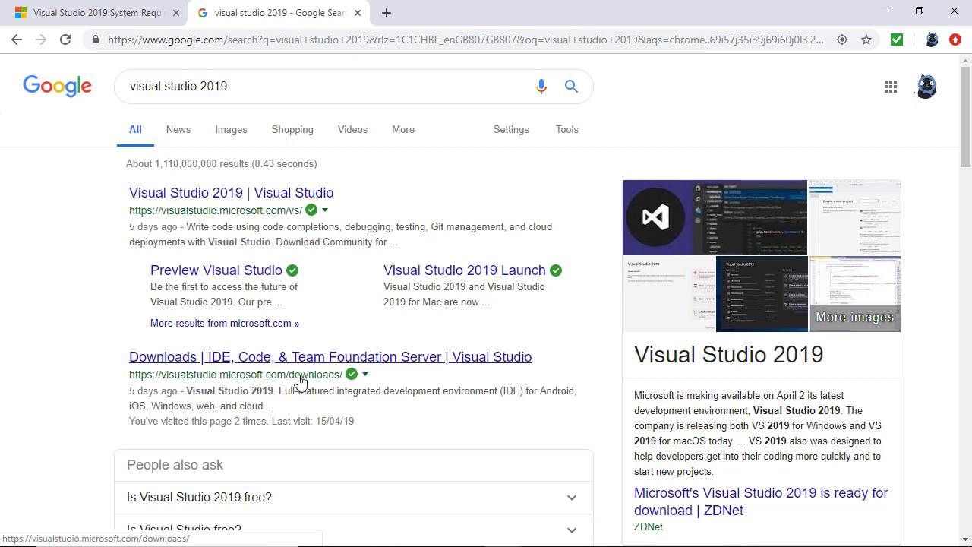
click(331, 356)
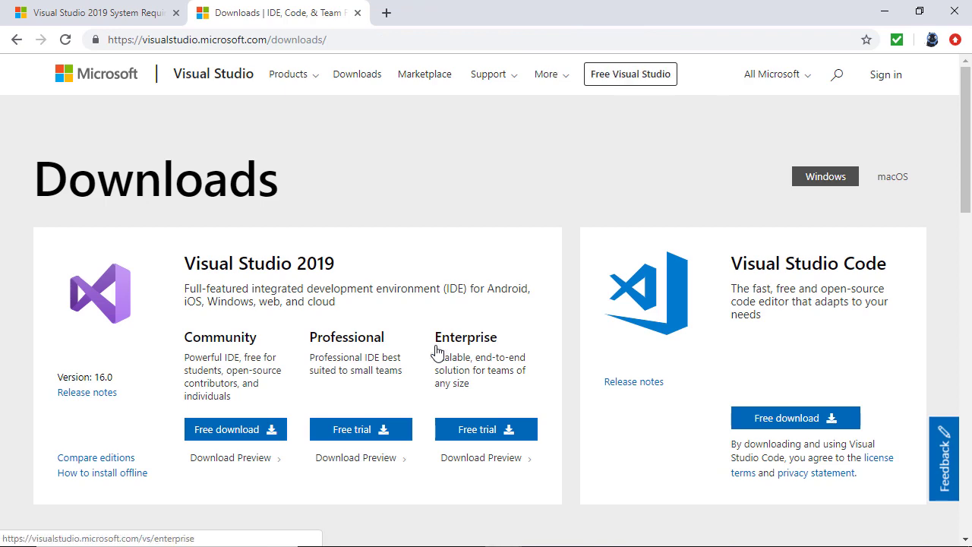
scroll(down, 3)
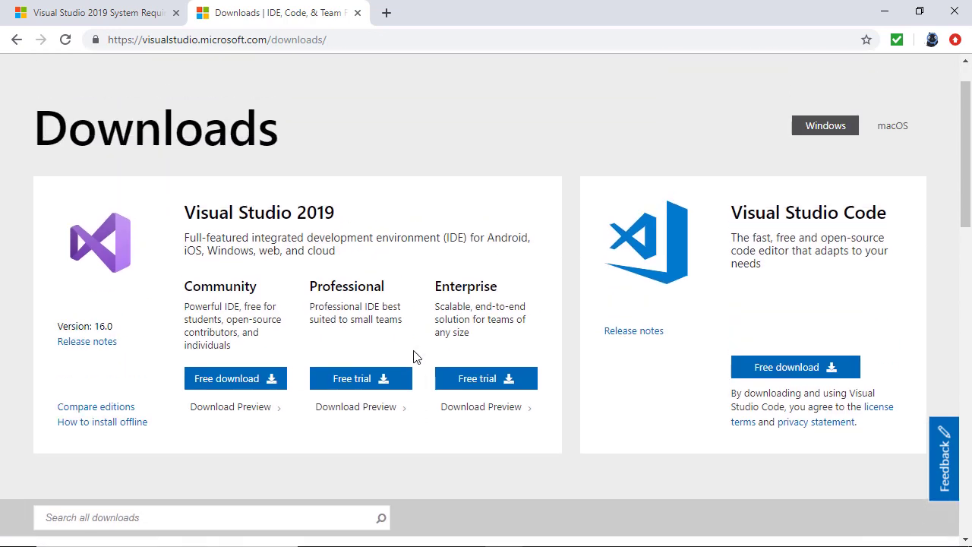
mouse_move(250, 290)
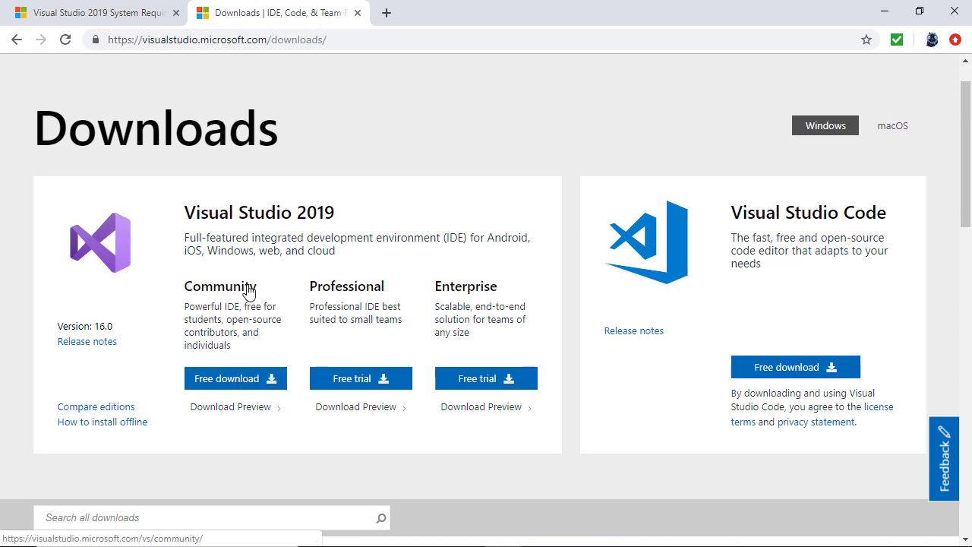
click(219, 285)
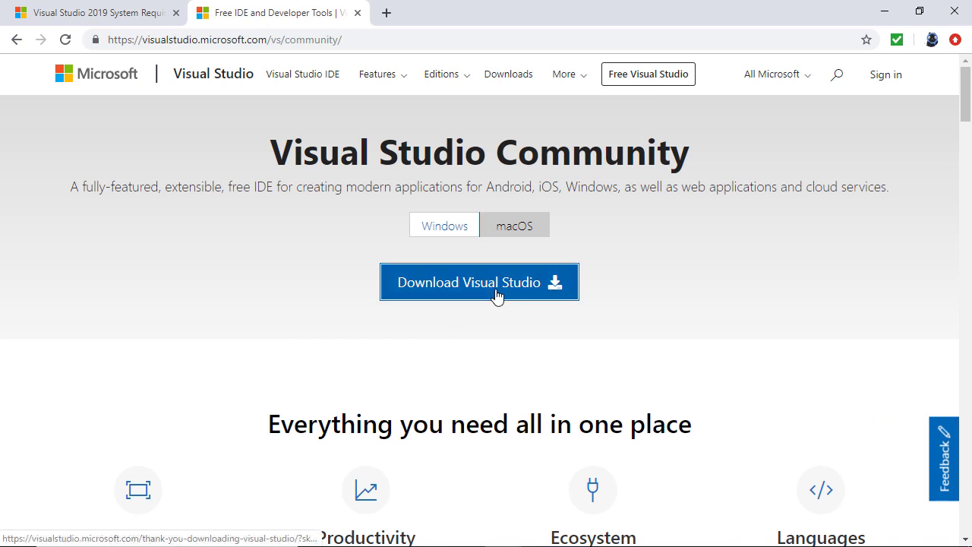
click(480, 281)
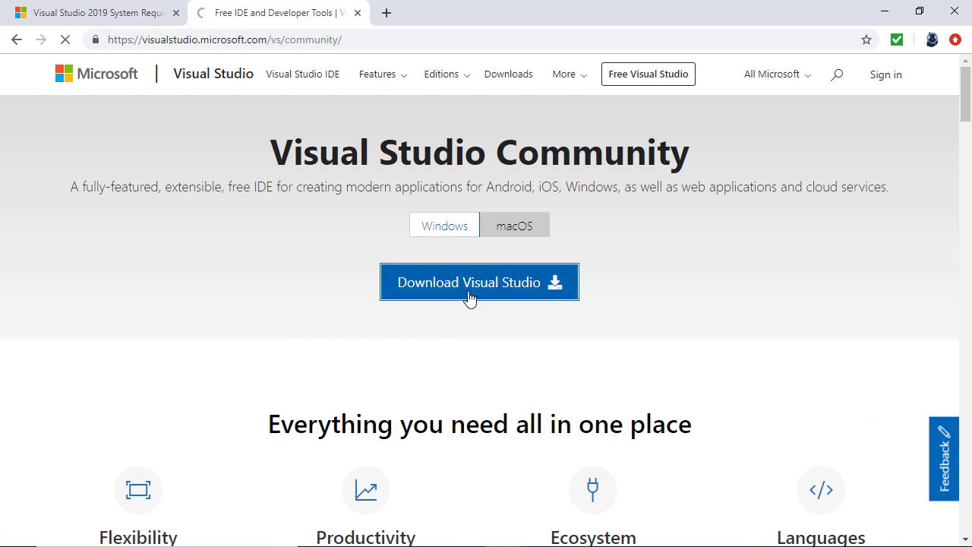
Step: Run the downloaded Visual Studio Installer and accept the privacy notice to continue setup
click(469, 281)
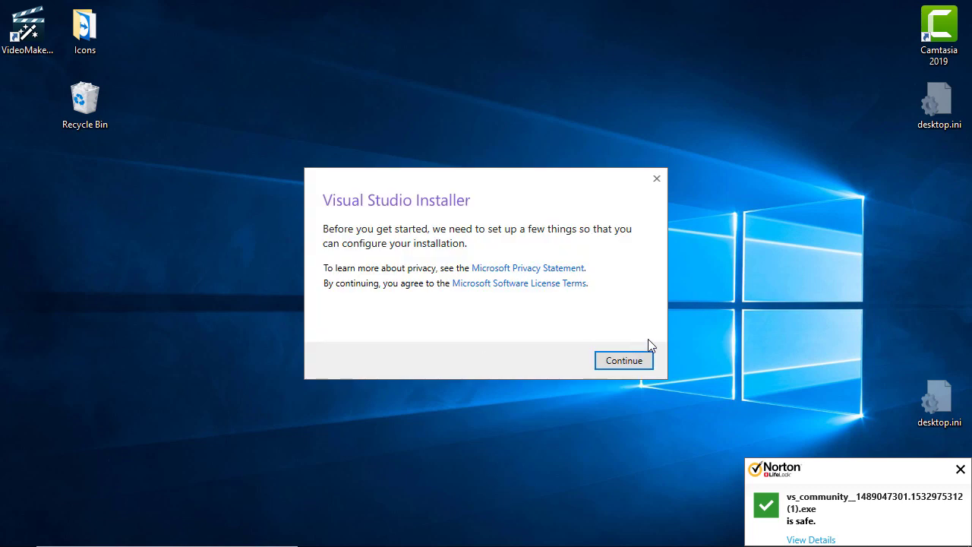
click(623, 360)
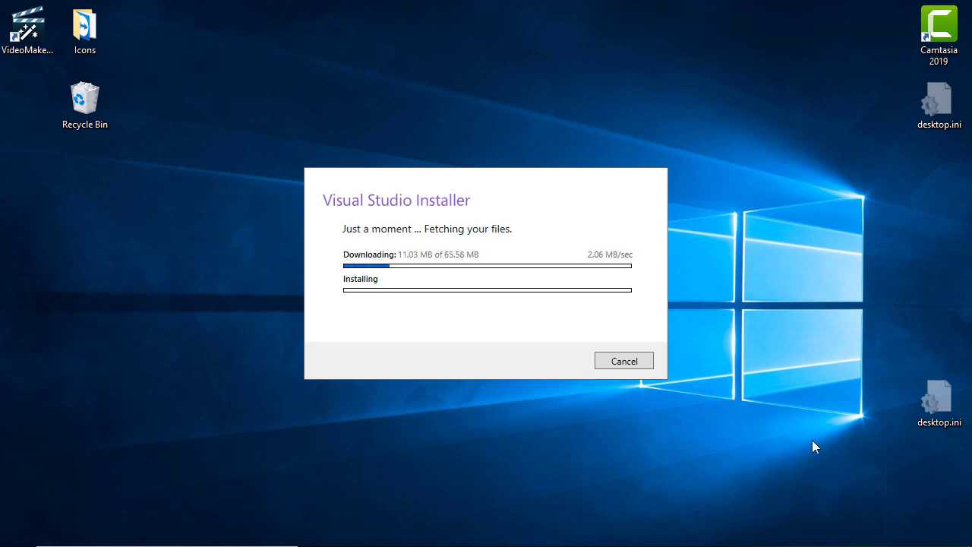
mouse_move(532, 369)
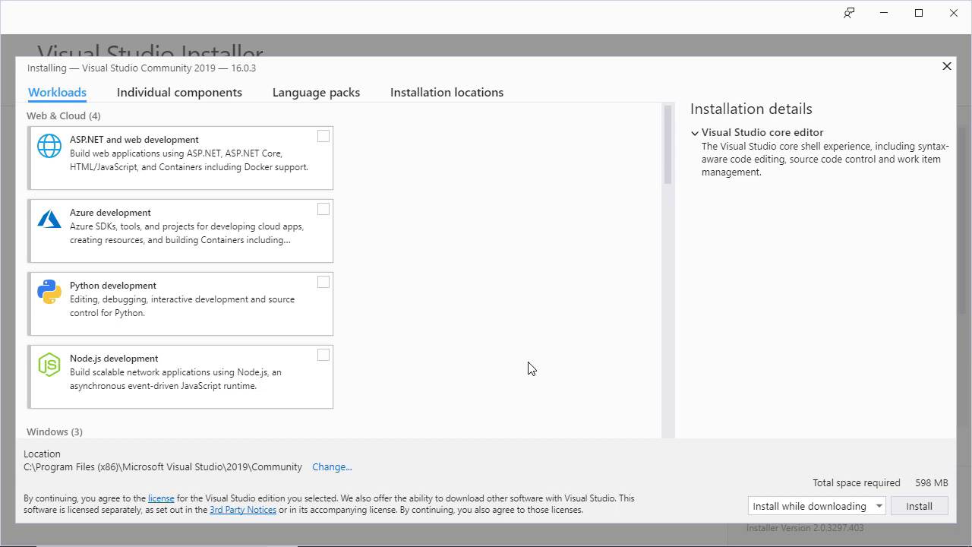
mouse_move(529, 341)
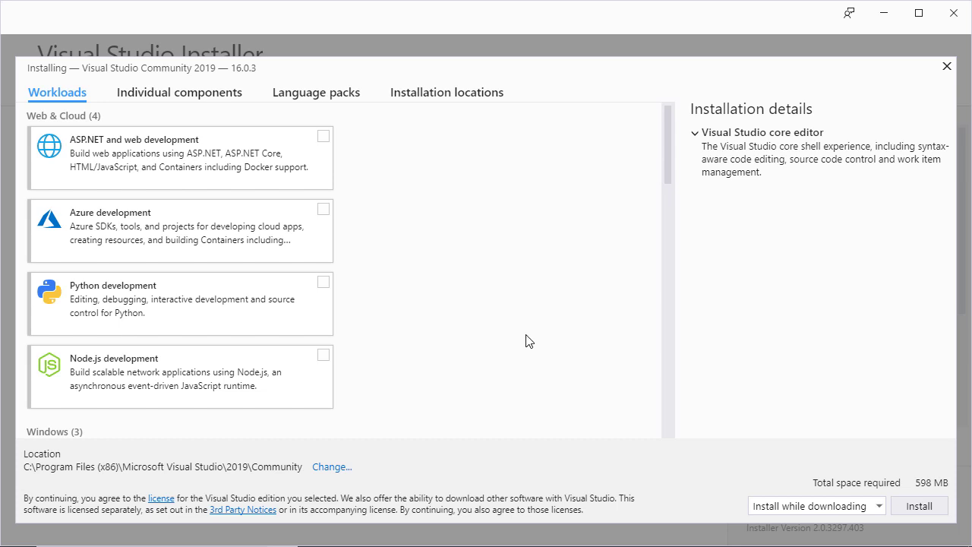
mouse_move(58, 93)
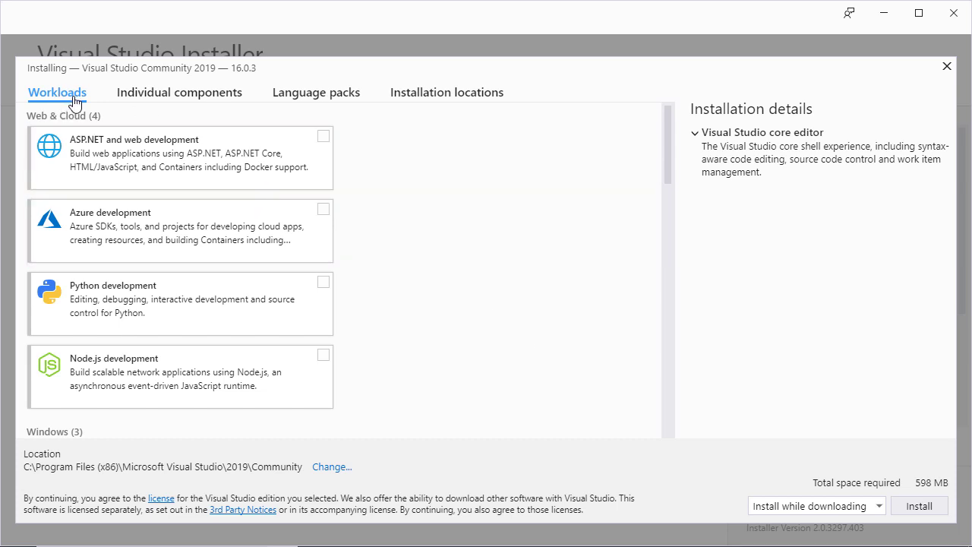
Step: Select the Data storage and processing workload under Other Toolsets for Community 2019
scroll(down, 3)
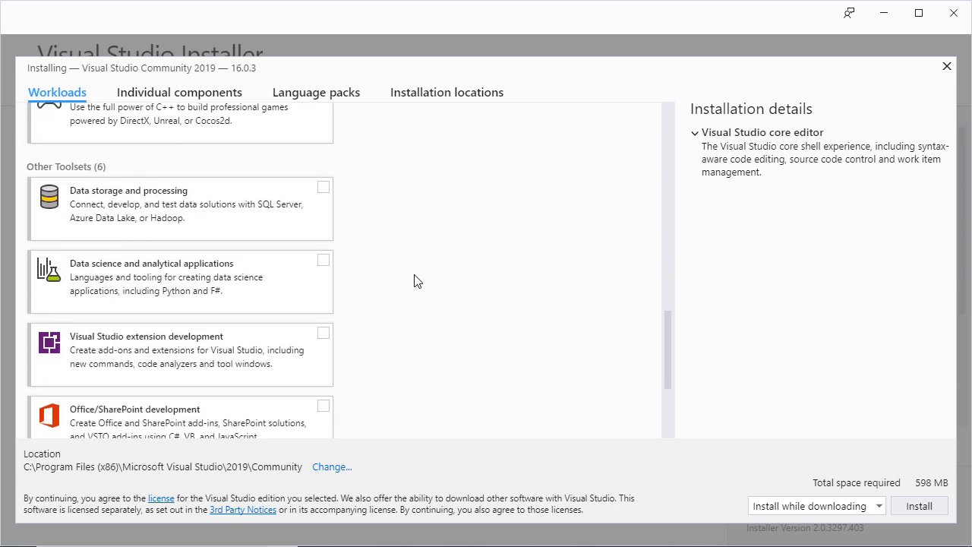
scroll(down, 3)
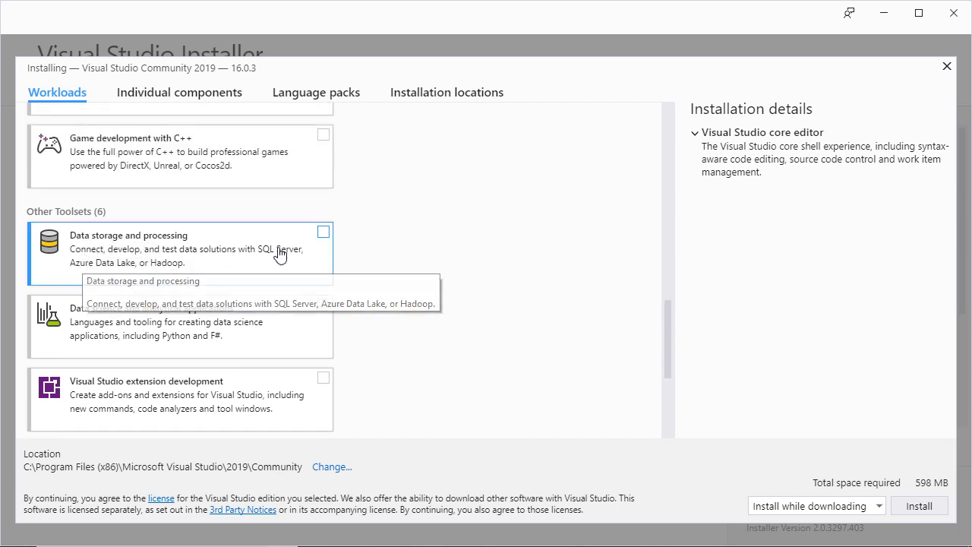
mouse_move(693, 223)
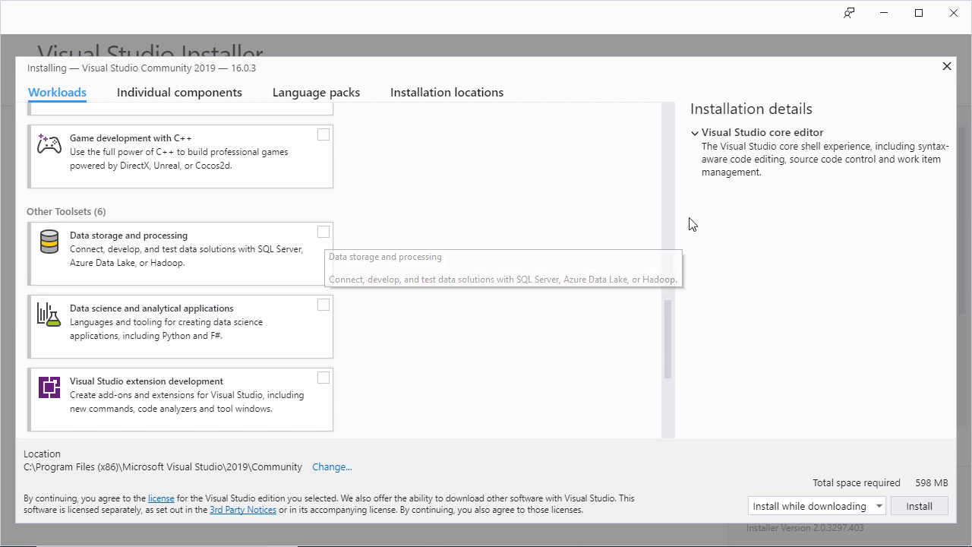
click(323, 231)
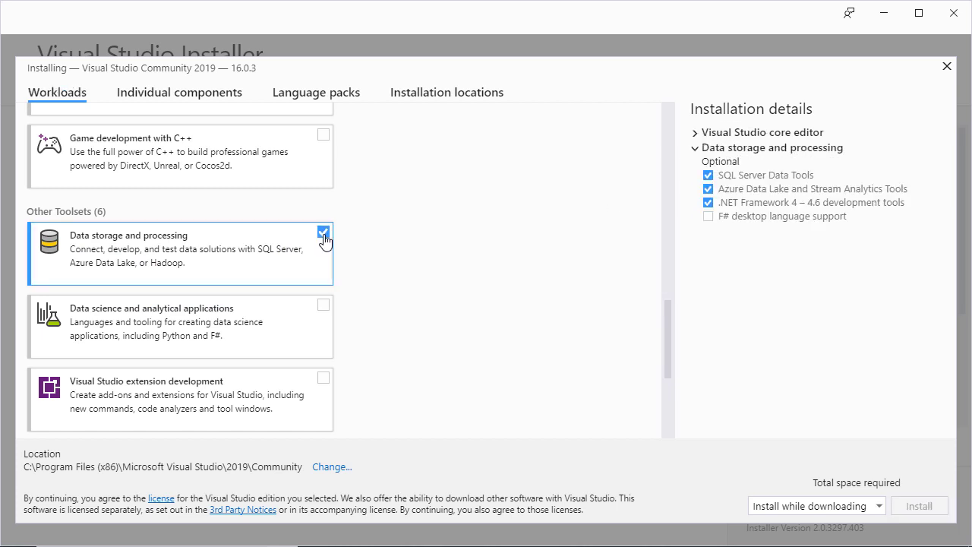
mouse_move(762, 175)
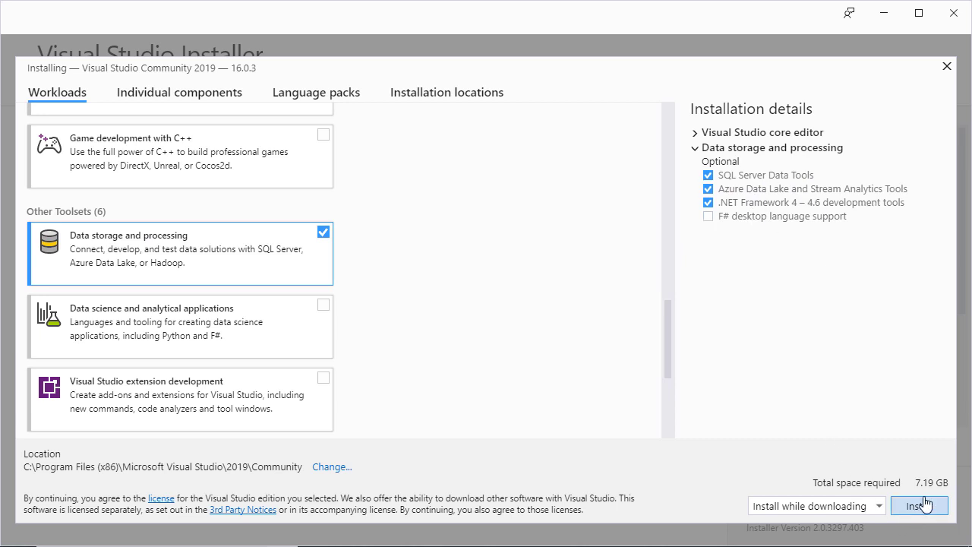
mouse_move(930, 492)
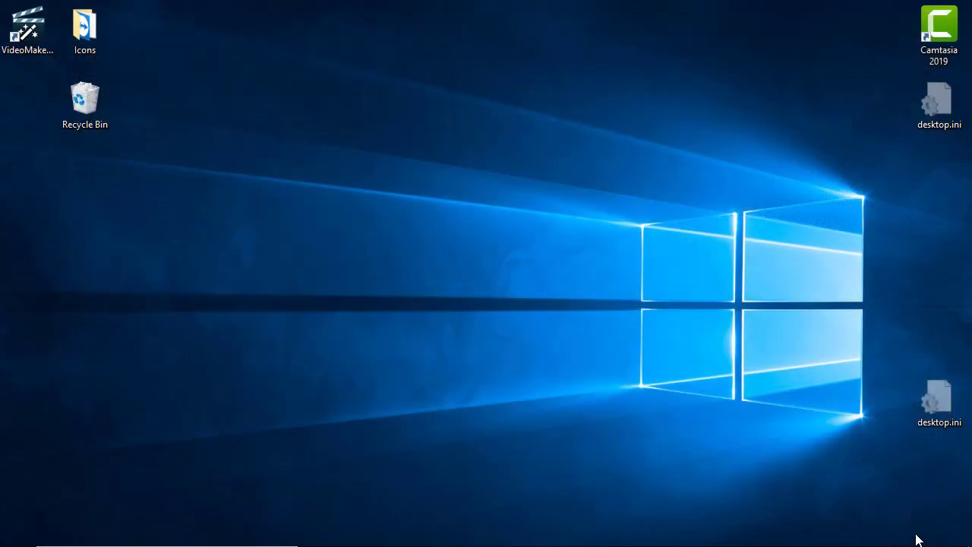
mouse_move(692, 477)
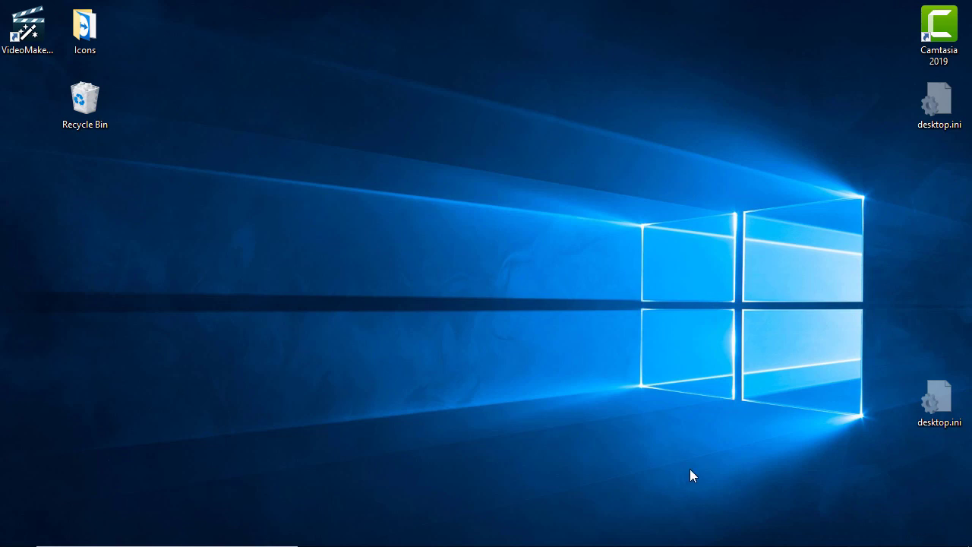
mouse_move(714, 460)
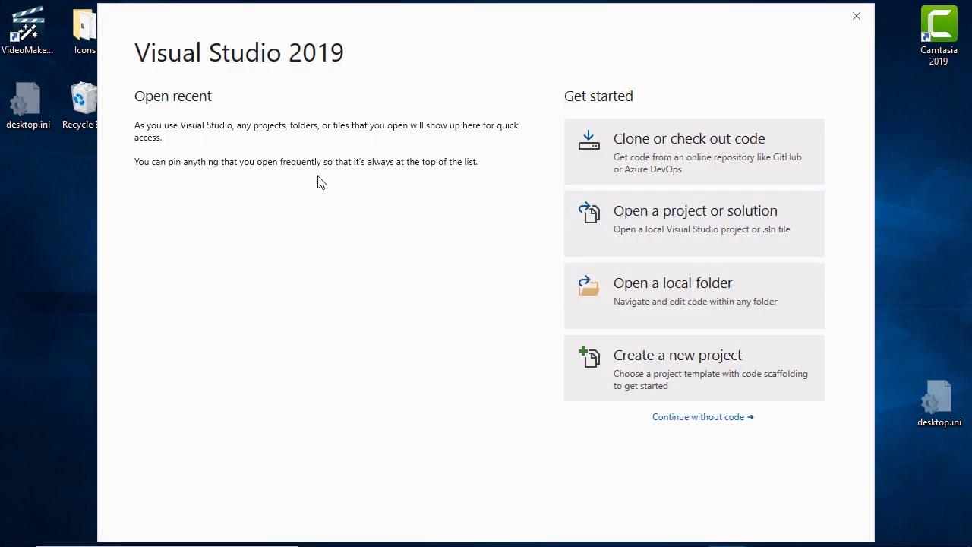
mouse_move(298, 170)
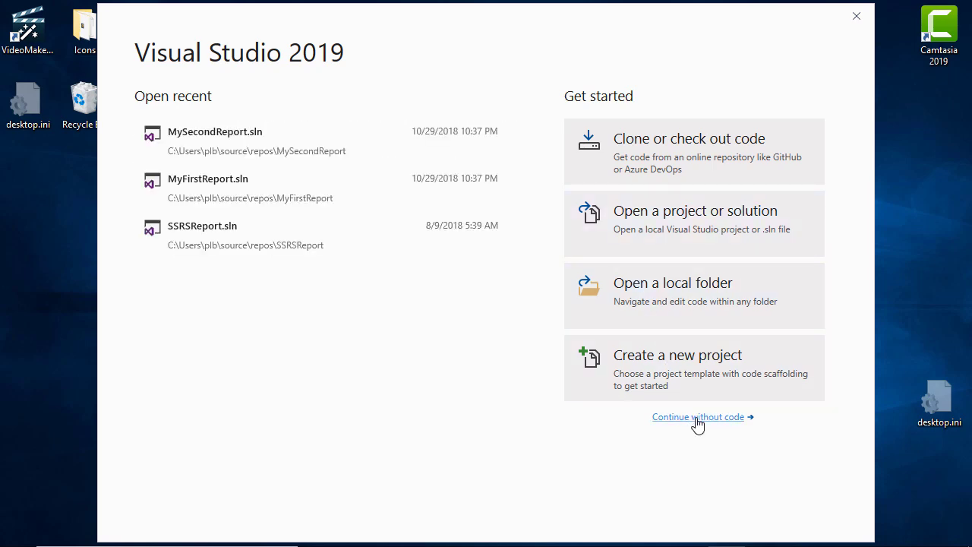
Step: Continue into the Visual Studio environment without code and glance through the template list
click(697, 417)
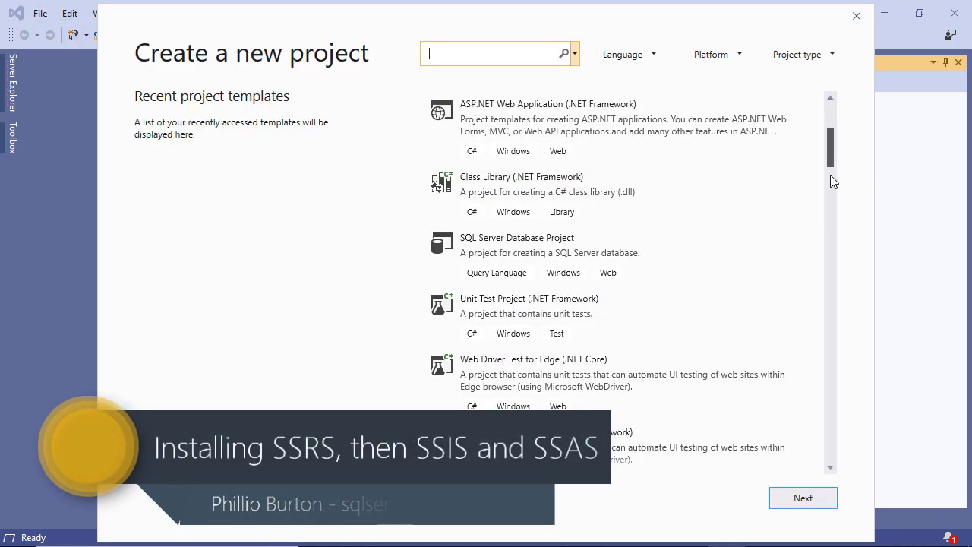
scroll(down, 3)
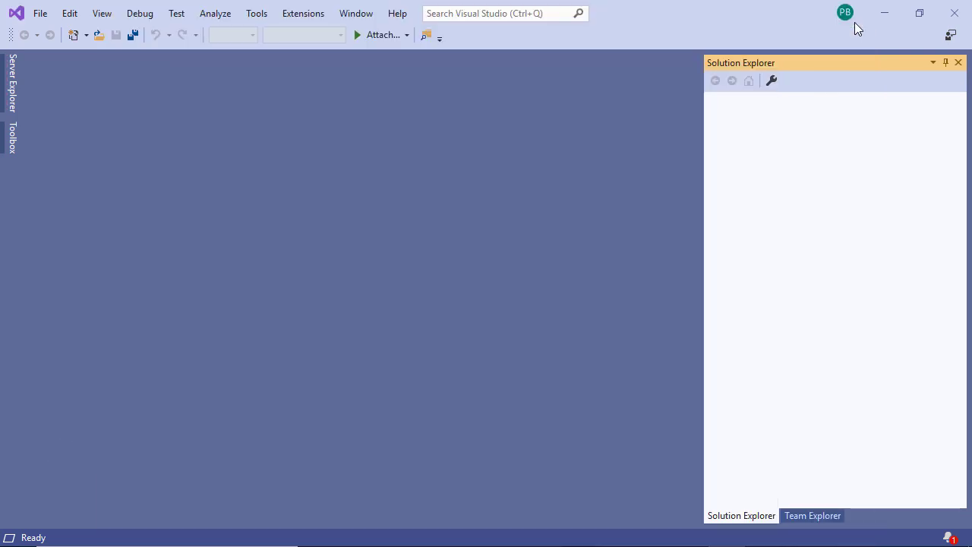
Step: Download Microsoft Reporting Services Projects from the online marketplace in Manage Extensions
click(303, 12)
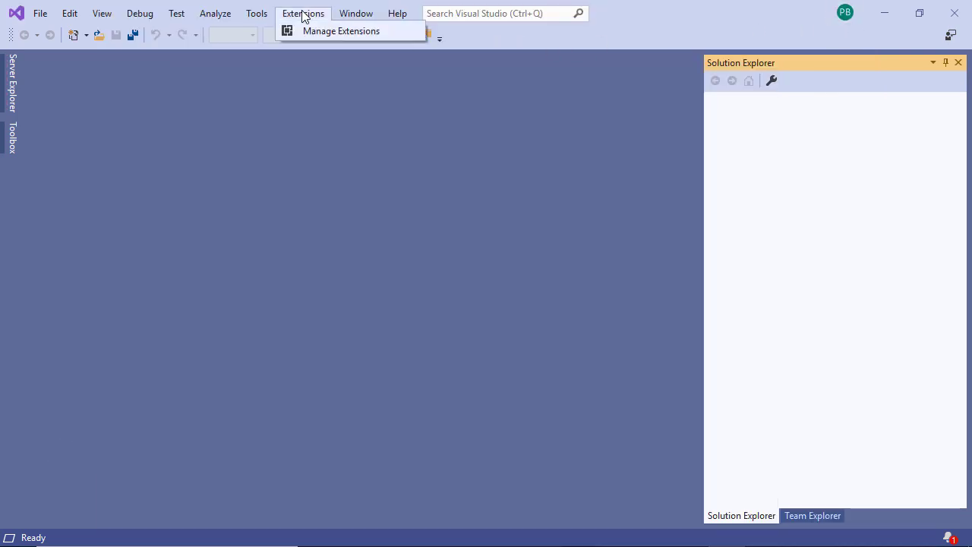
click(340, 30)
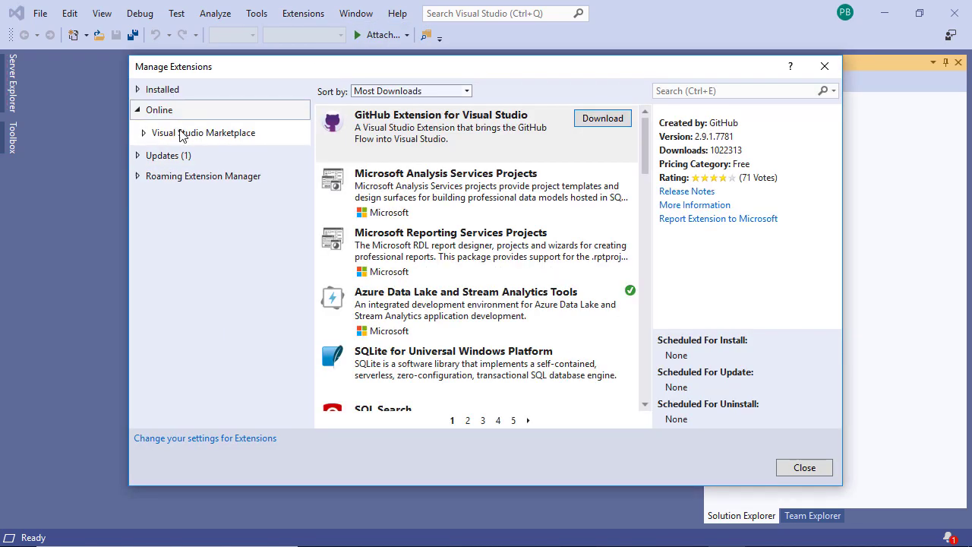
click(204, 132)
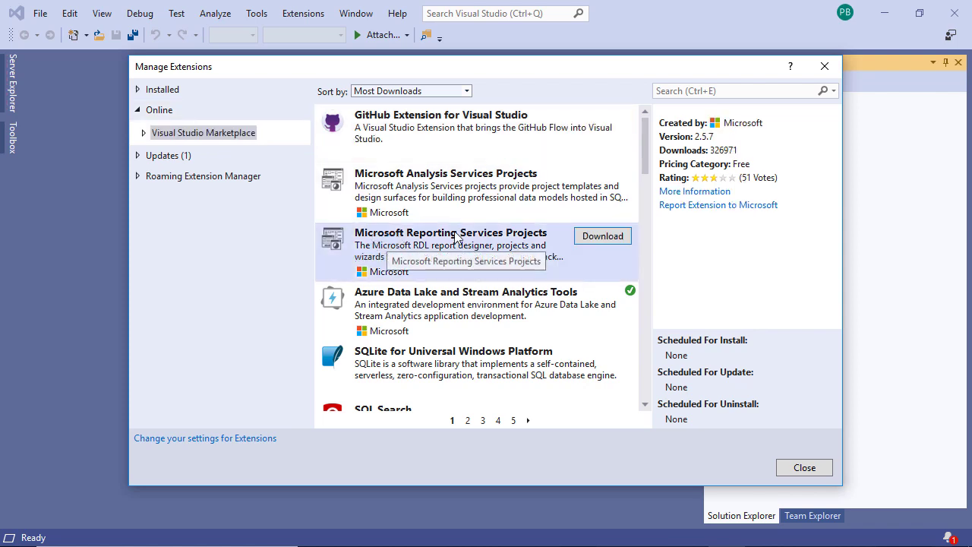
mouse_move(584, 249)
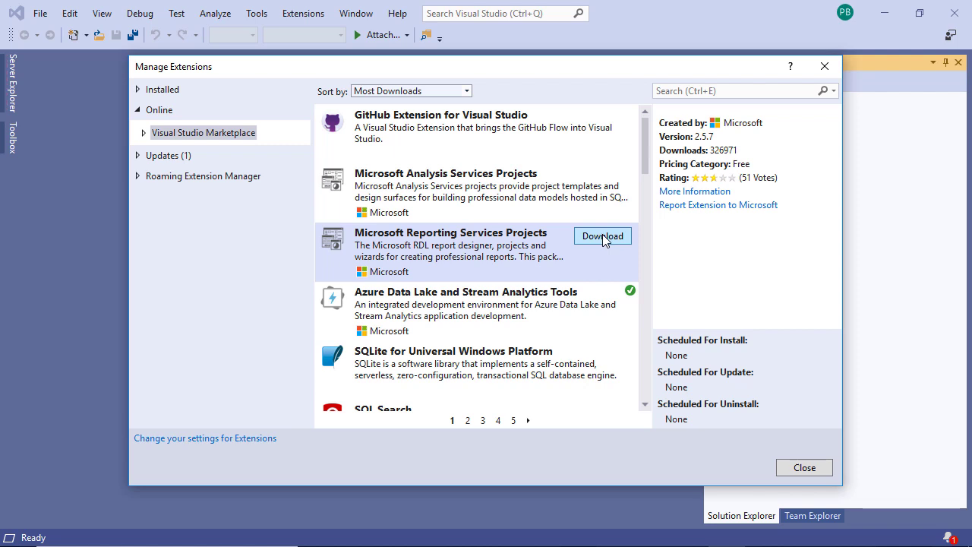
click(602, 235)
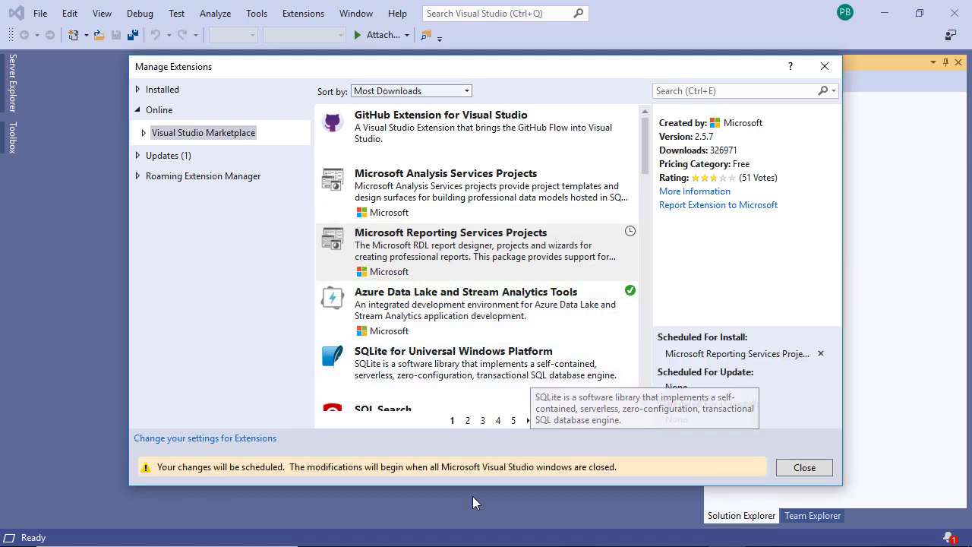
mouse_move(240, 474)
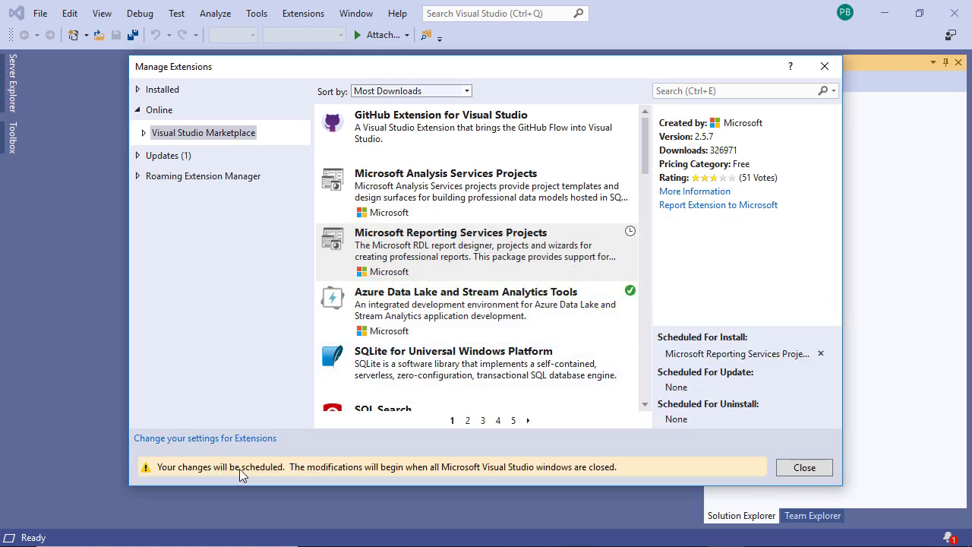
mouse_move(222, 474)
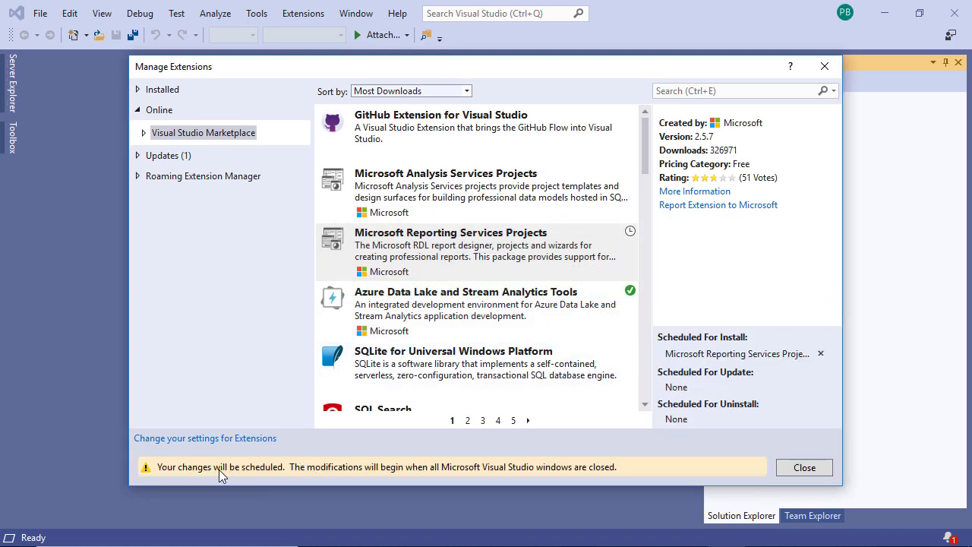
mouse_move(401, 471)
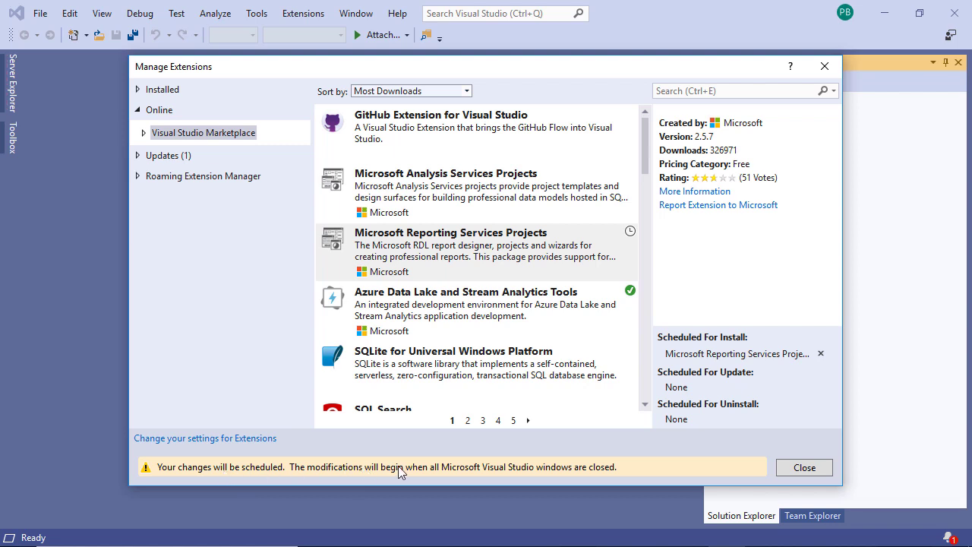
mouse_move(660, 473)
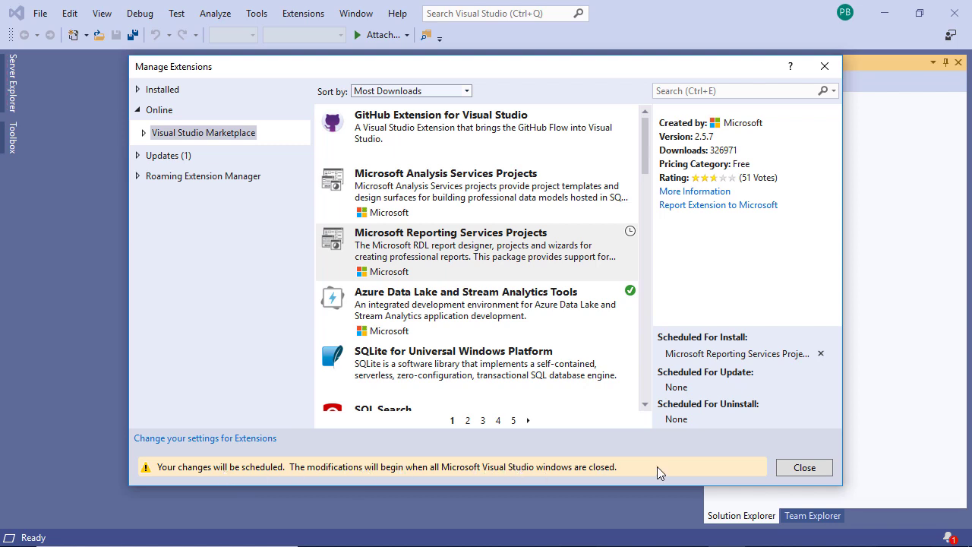
Step: Close the extension manager and end the Visual Studio tasks blocking the VSIX install
click(804, 468)
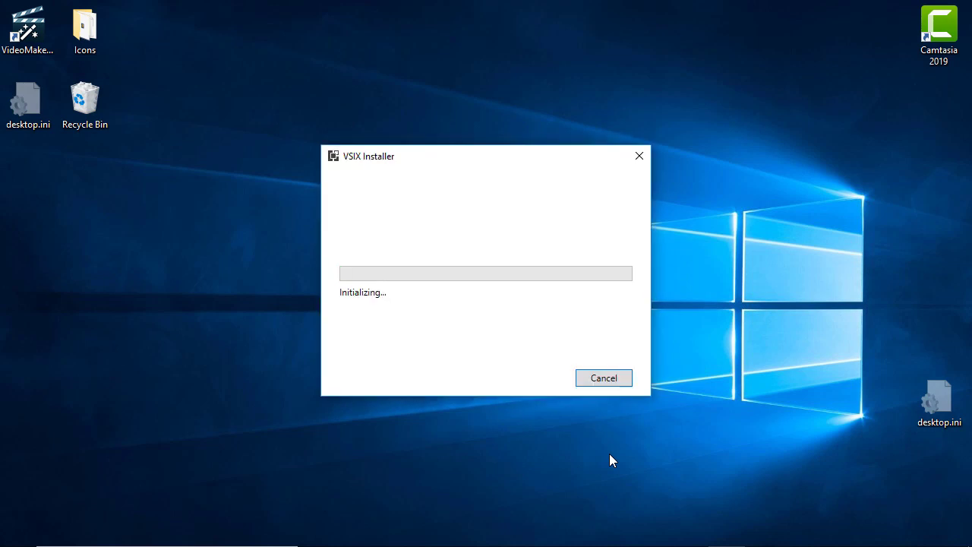
mouse_move(446, 404)
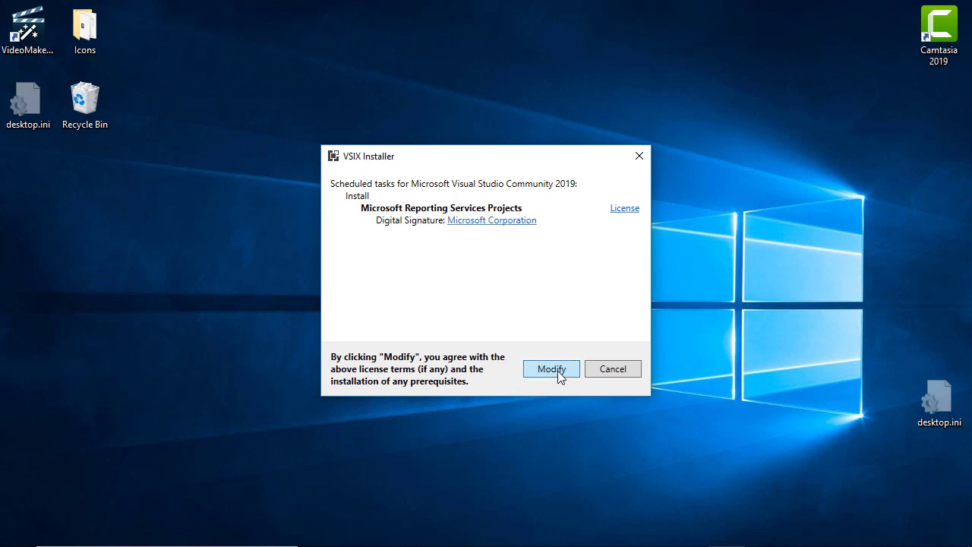
mouse_move(548, 352)
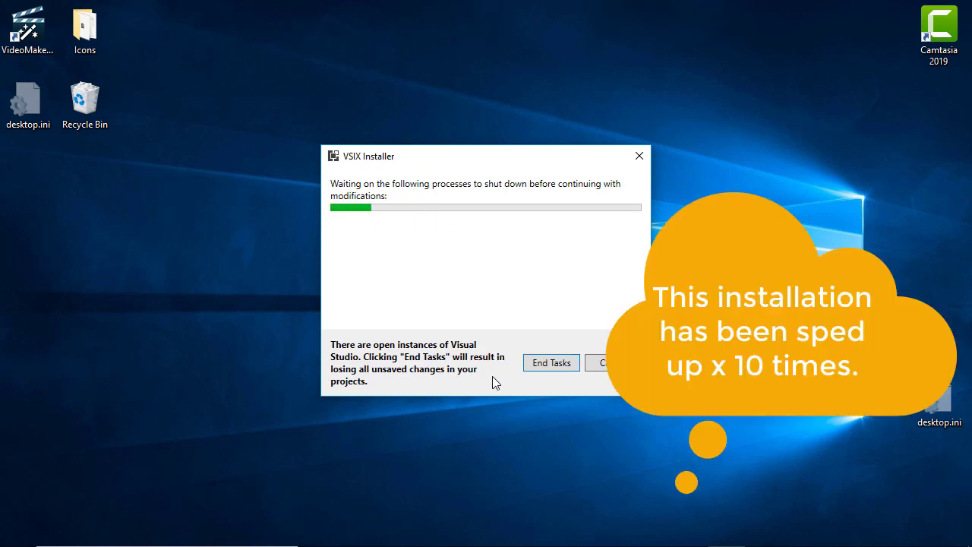
click(550, 362)
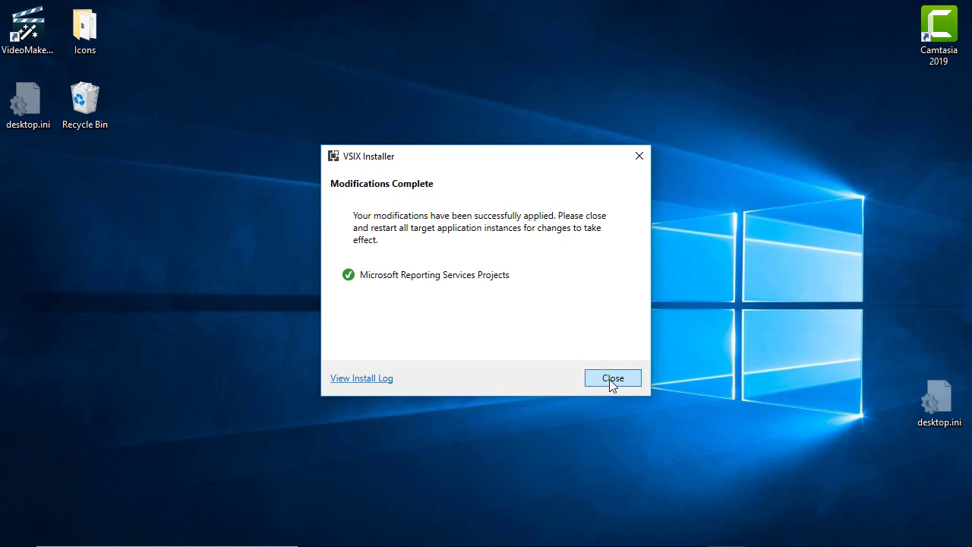
Step: Relaunch Visual Studio 2019 and search new-project templates for 'reporting' to see Report Server Project
click(614, 377)
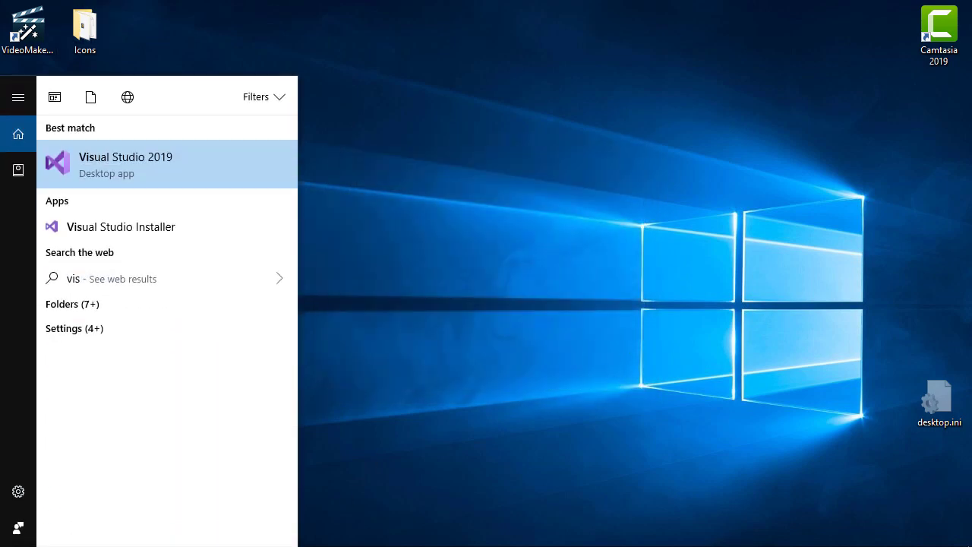
click(124, 164)
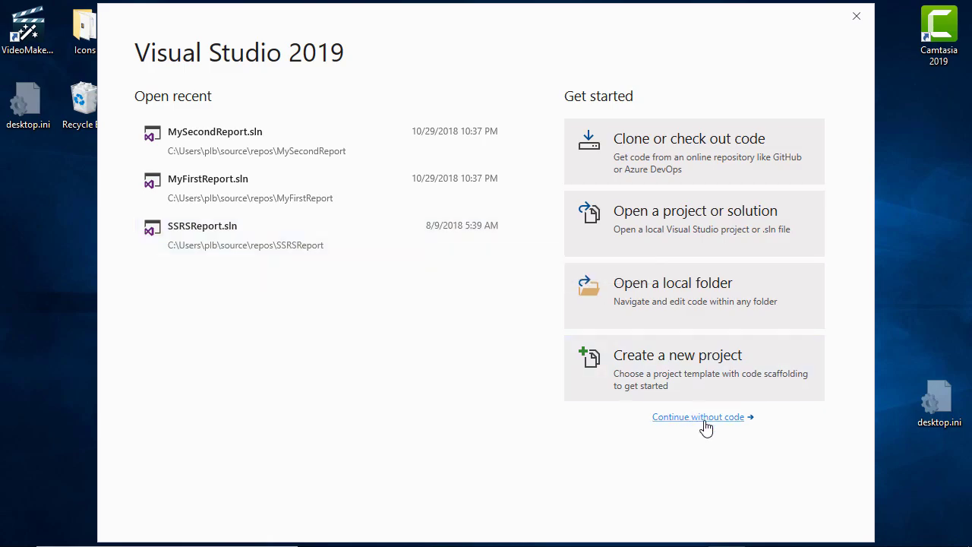
click(698, 416)
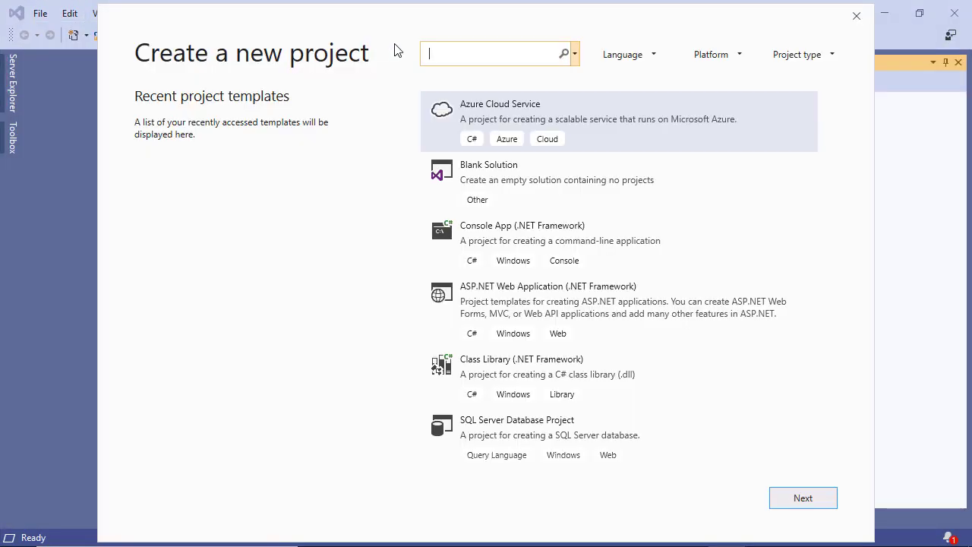
text(reporting)
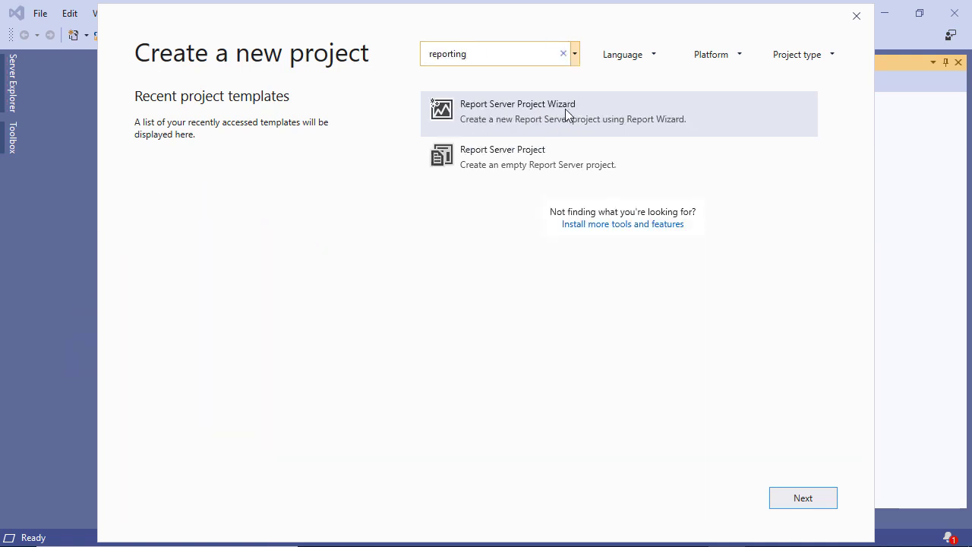
mouse_move(532, 156)
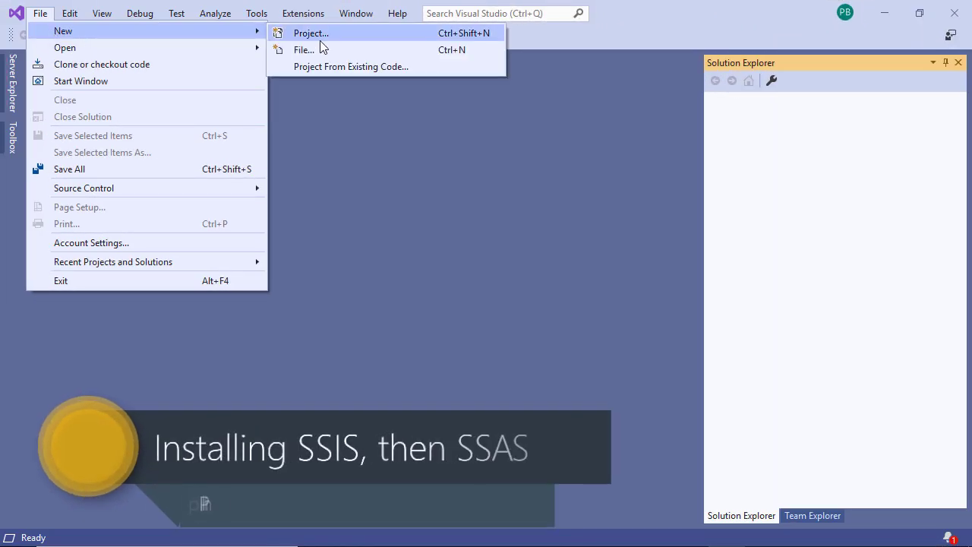
Step: Search new-project templates for 'inte' and find no integration services templates yet
click(310, 34)
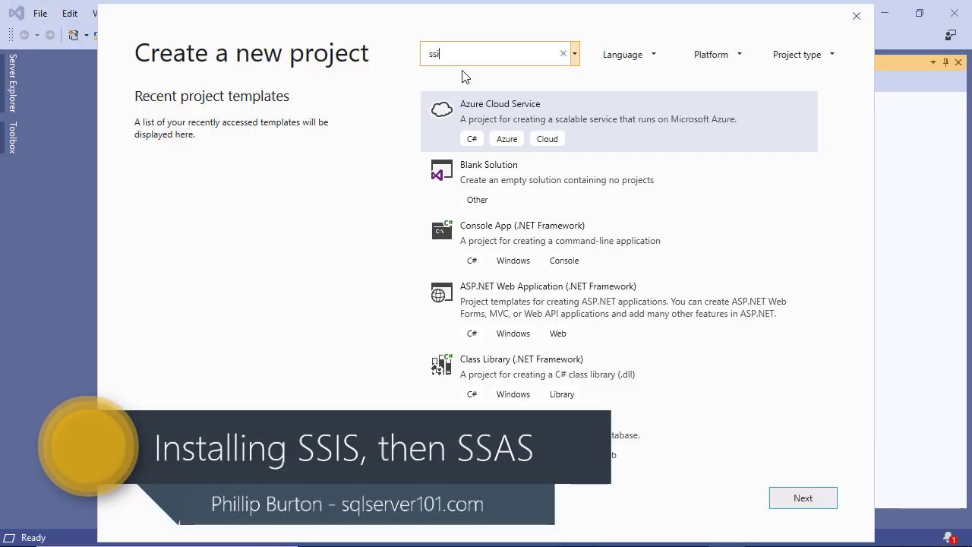
text(inte)
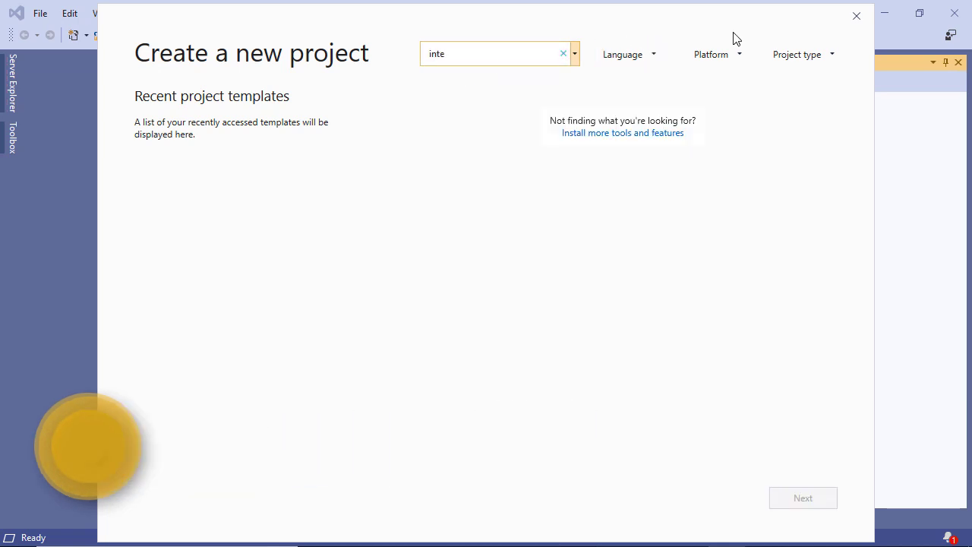
click(857, 15)
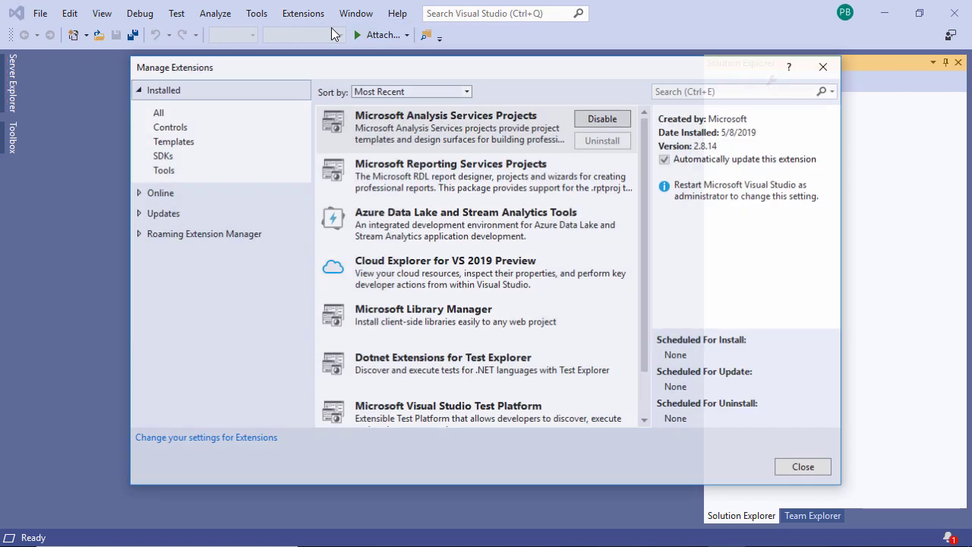
Step: Search the online Visual Studio Marketplace for 'inte' to list SQL Server Integration Services Projects
click(159, 109)
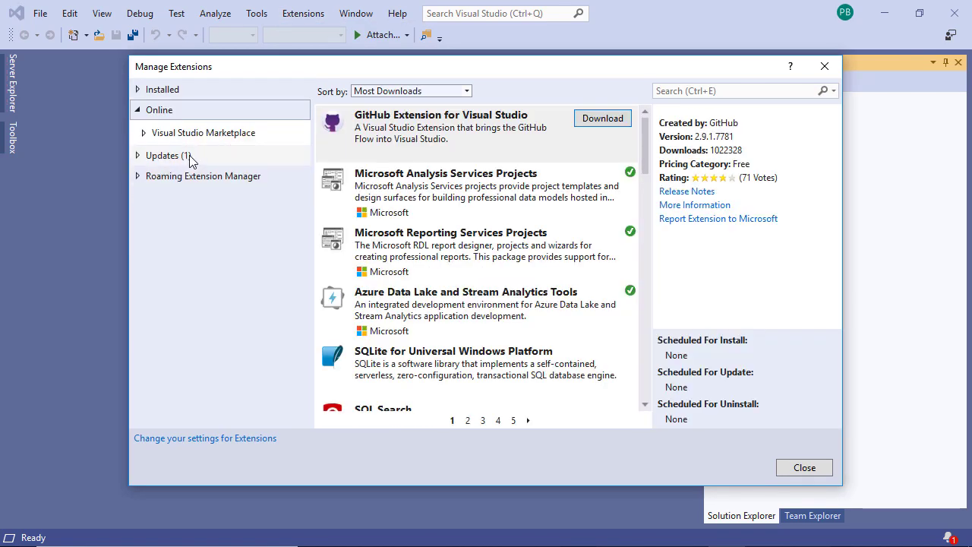
click(203, 132)
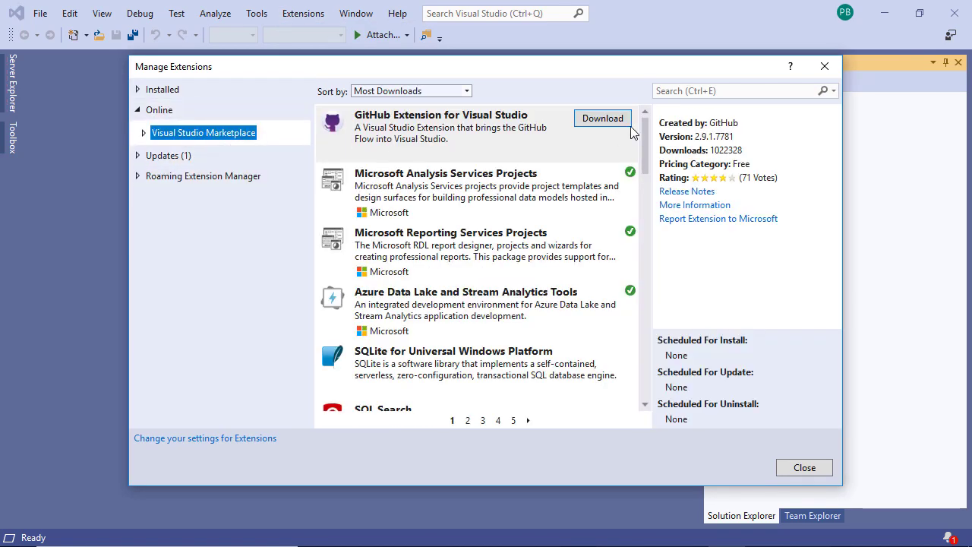
text(integration)
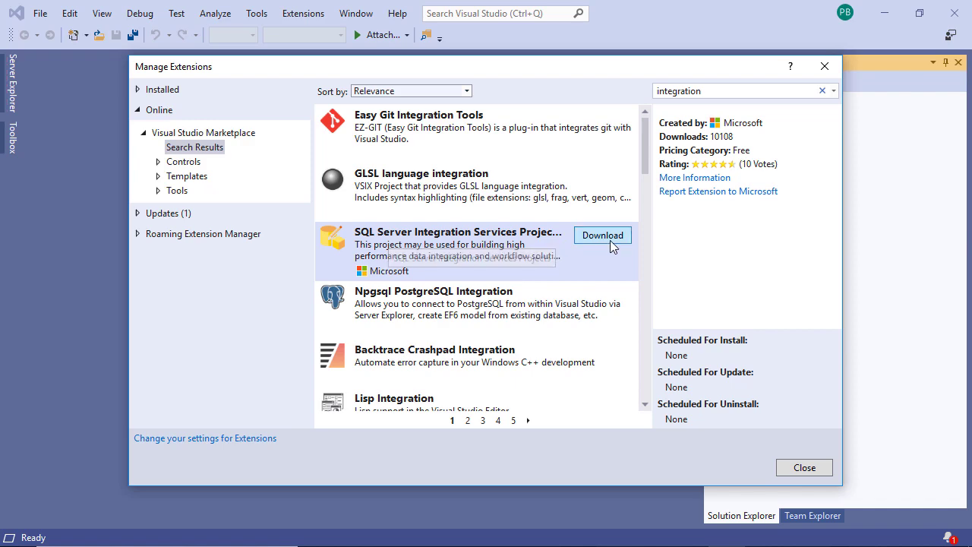
Step: Download the SQL Server Integration Services Projects installer and run it from Edge's download bar
click(601, 234)
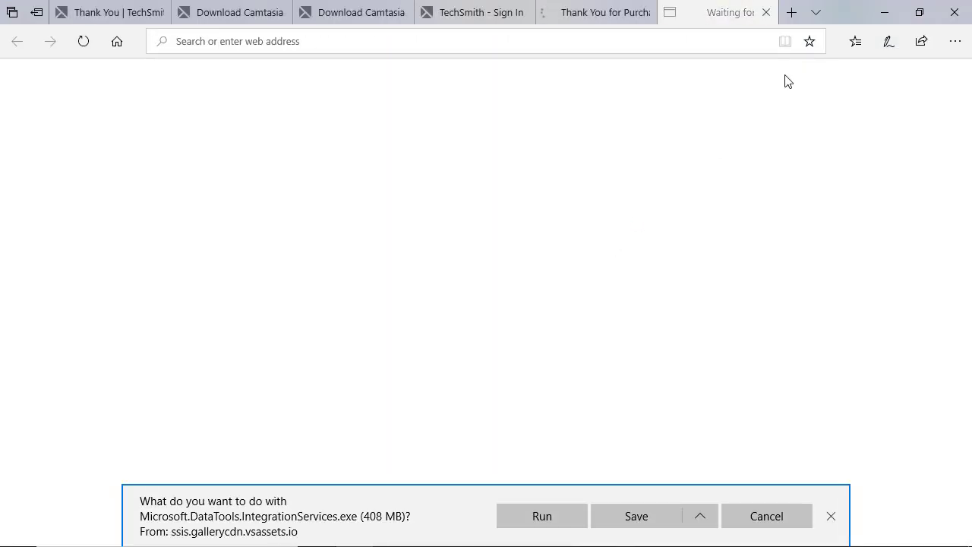
click(635, 517)
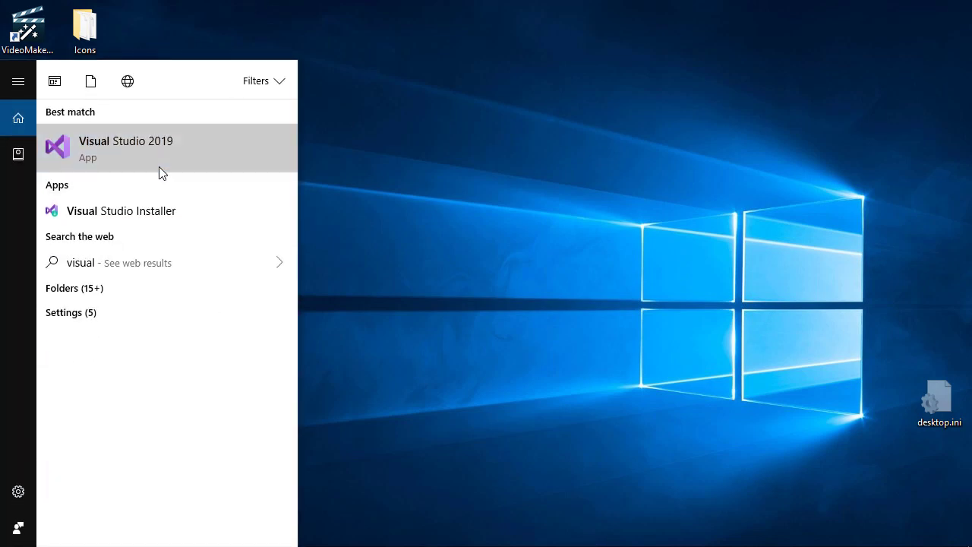
Step: Launch Visual Studio 2019 and confirm Integration Services Project appears when searching 'inte' in new-project templates
click(125, 149)
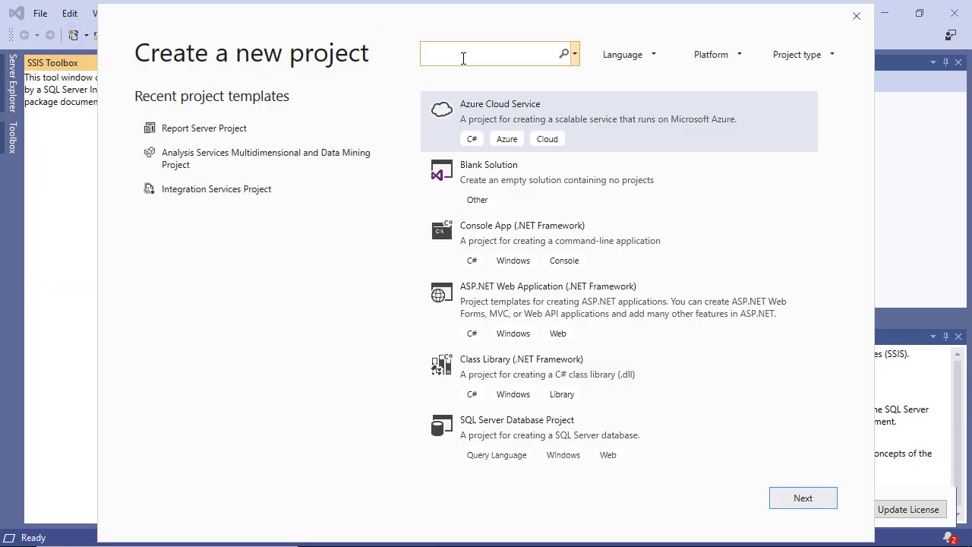
text(inte)
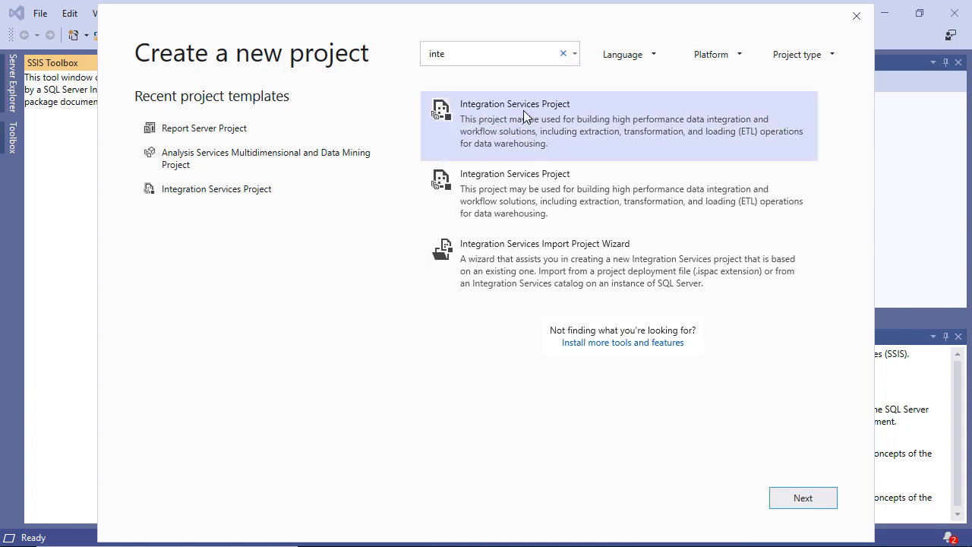
mouse_move(562, 113)
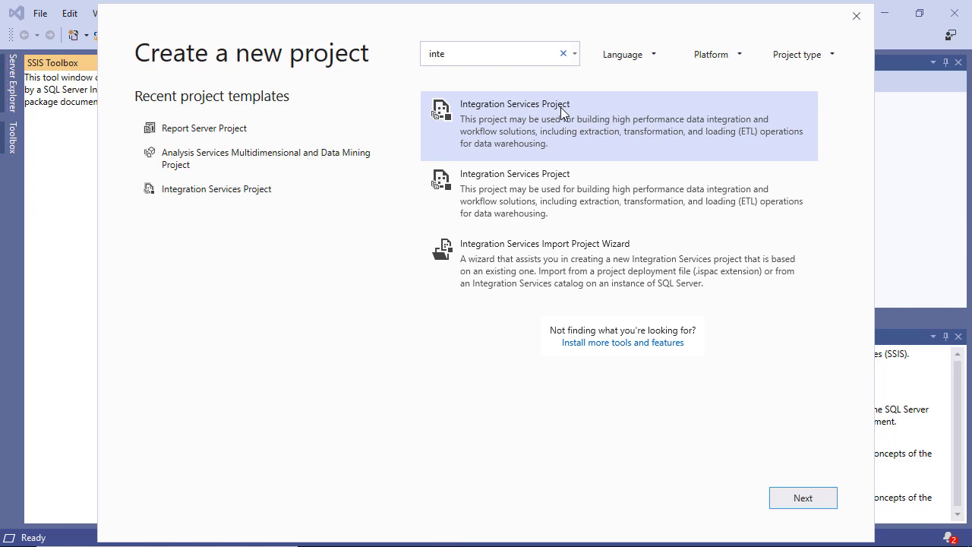
click(802, 498)
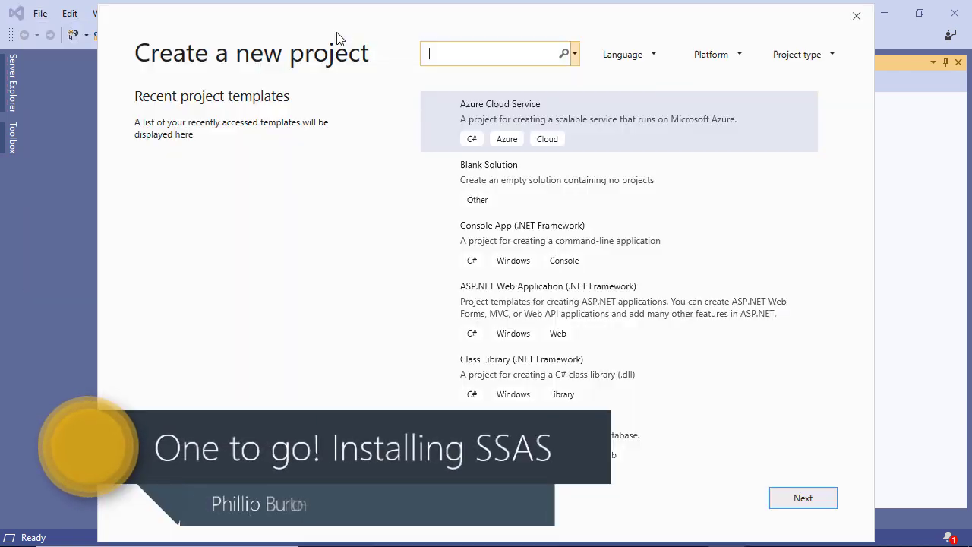
text(s)
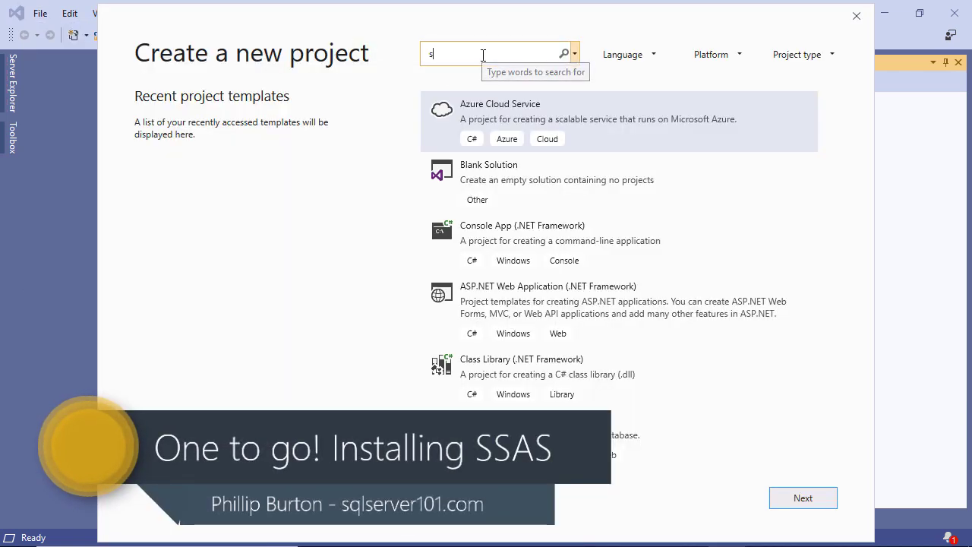
text(an)
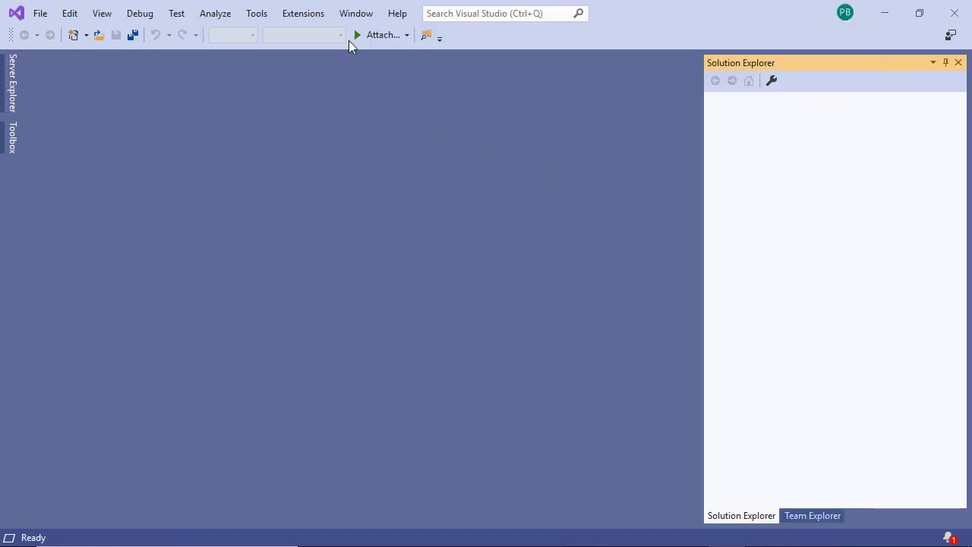
Step: Schedule the Microsoft Analysis Services Projects extension for download from the online extension list
click(302, 12)
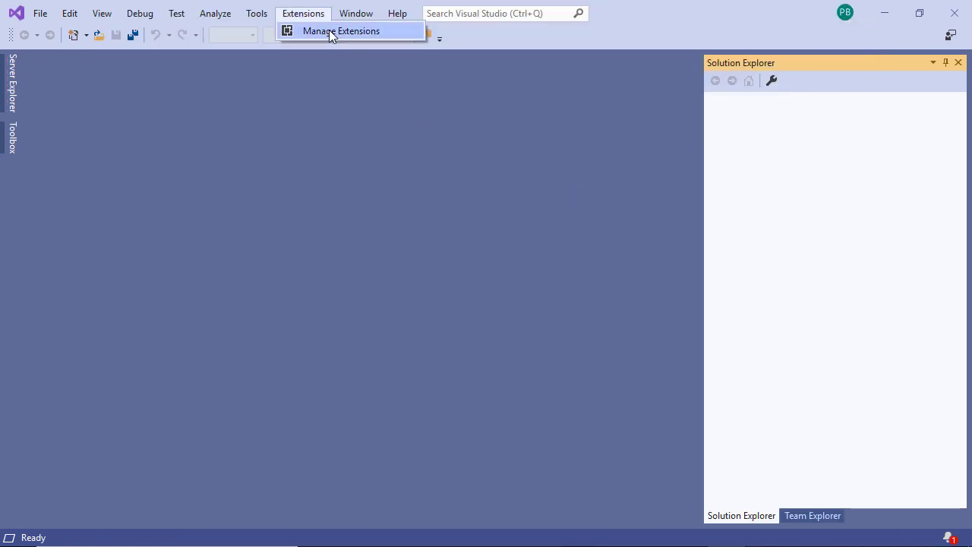
click(341, 31)
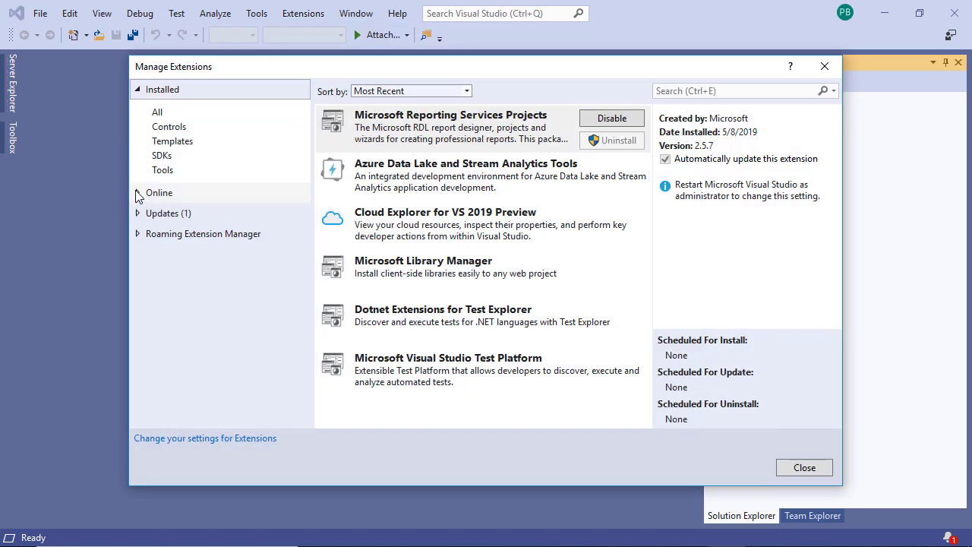
click(158, 192)
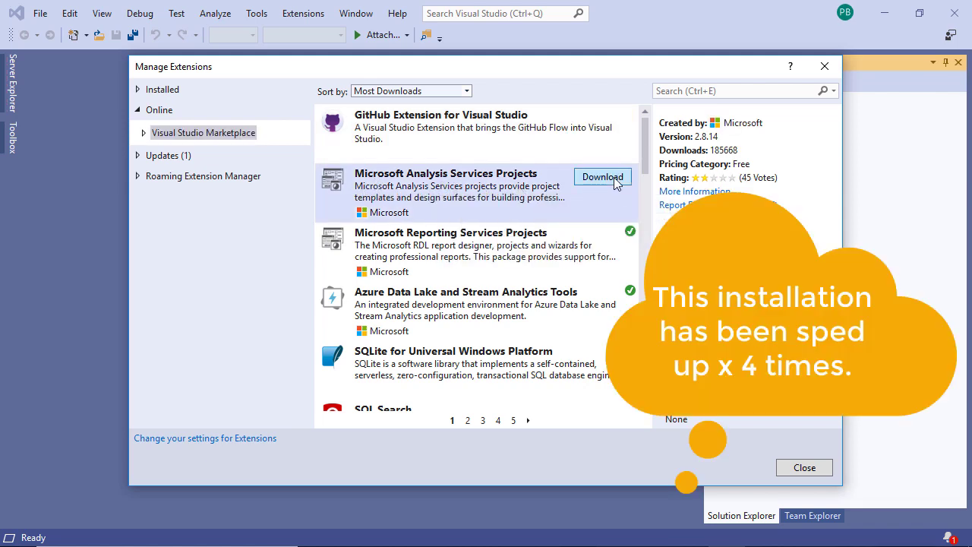
click(602, 176)
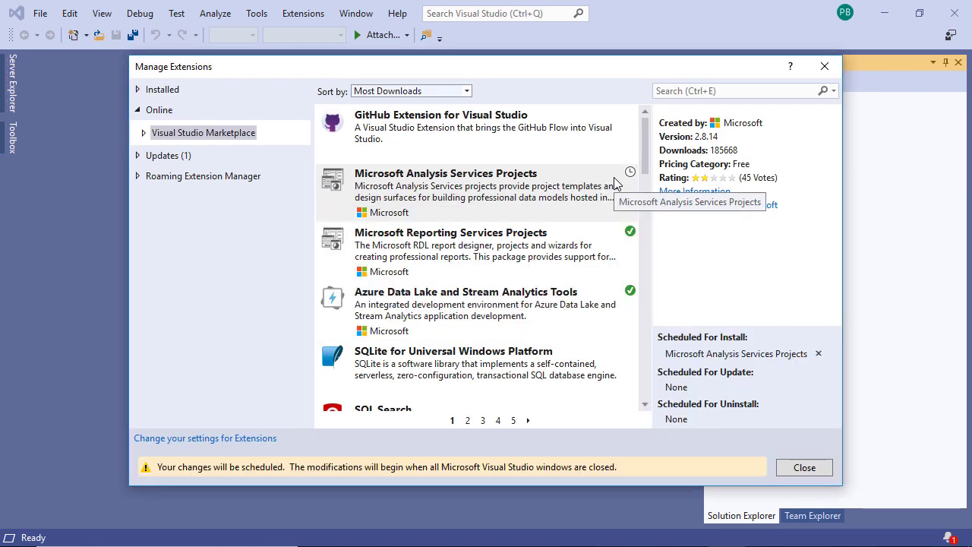
mouse_move(325, 471)
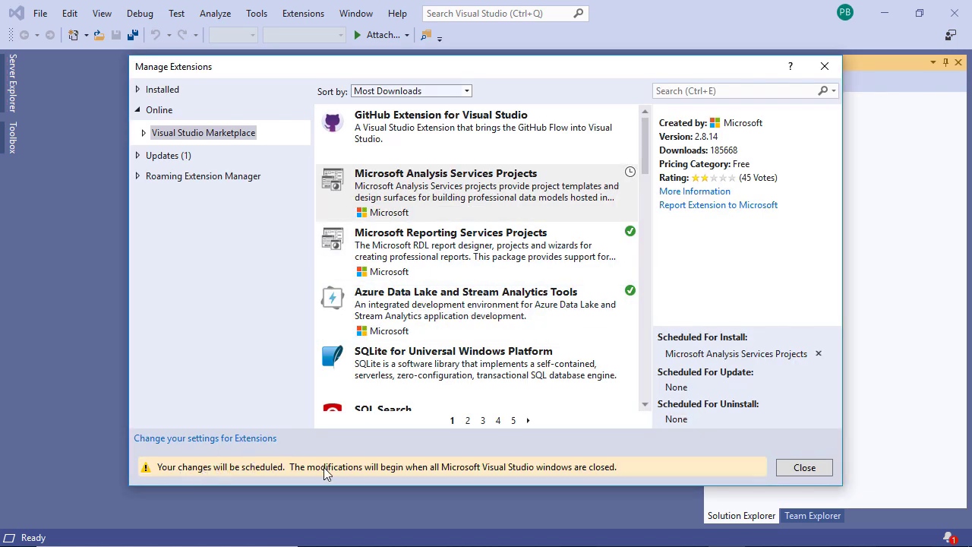
mouse_move(525, 477)
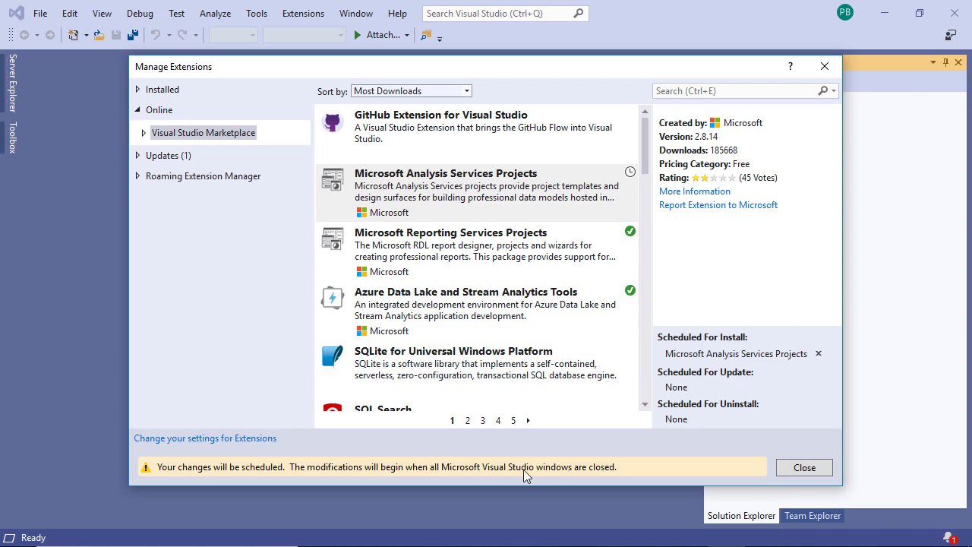
Step: Close Visual Studio and let the VSIX Installer apply the Analysis Services extension, then dismiss it
click(802, 468)
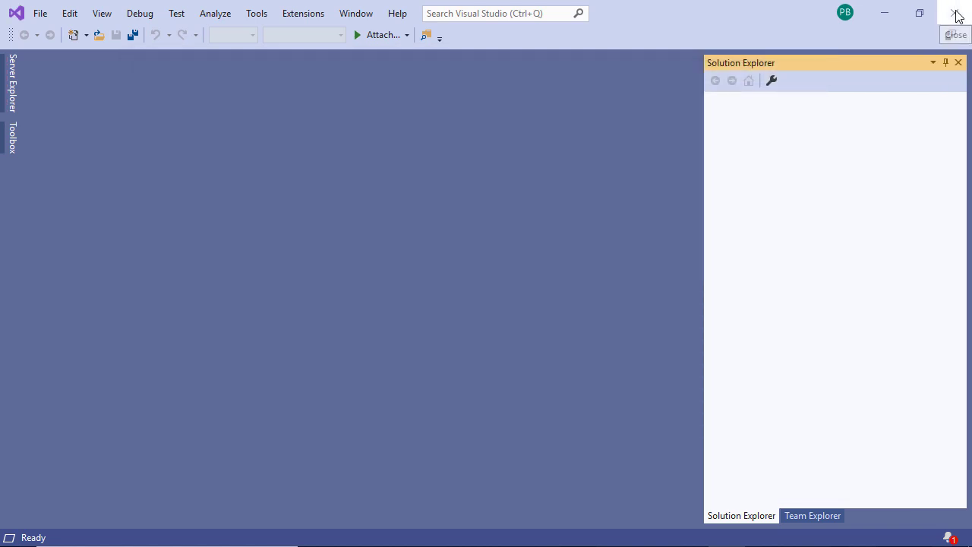
click(958, 14)
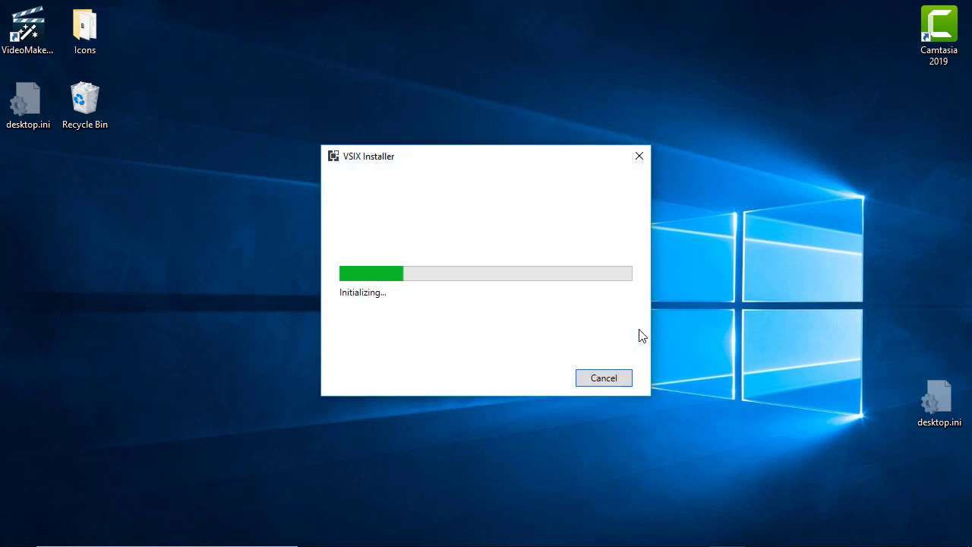
mouse_move(402, 416)
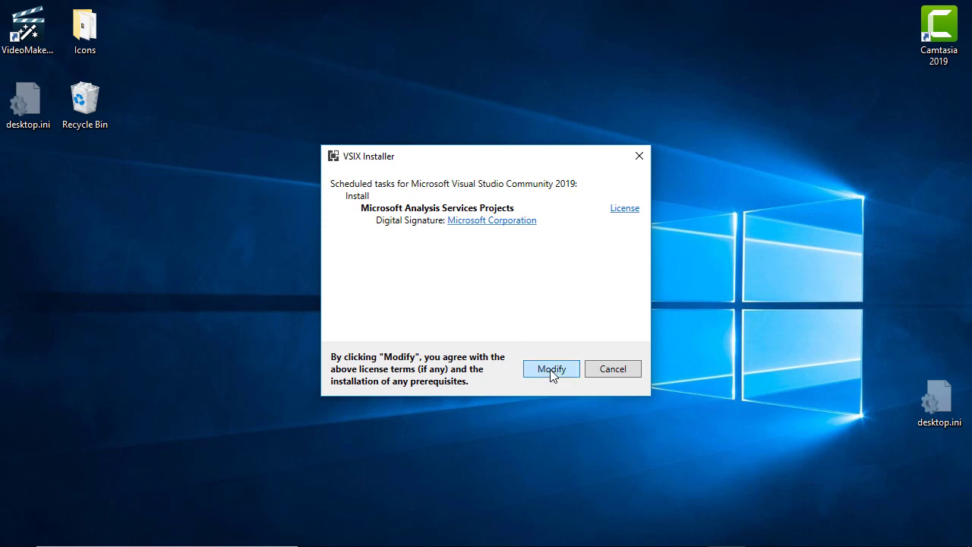
click(550, 369)
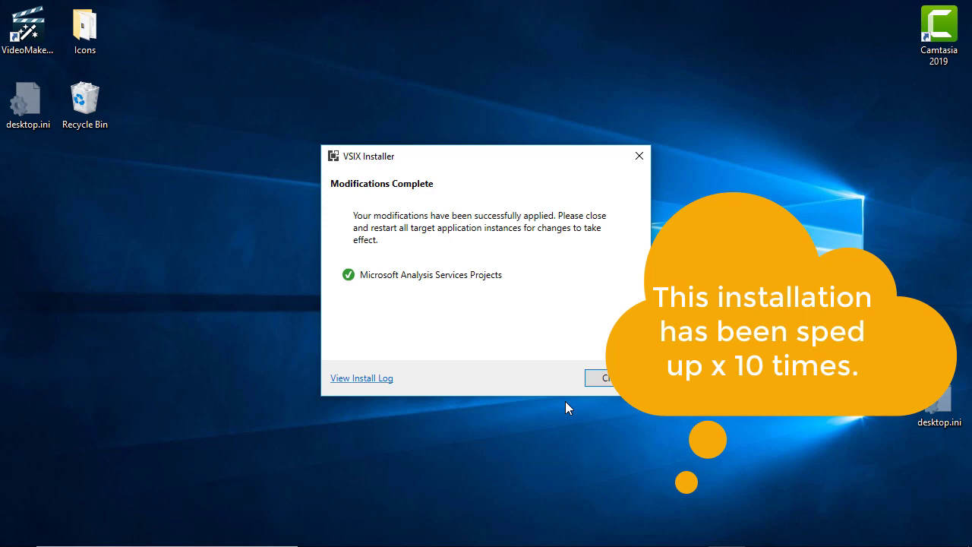
mouse_move(510, 328)
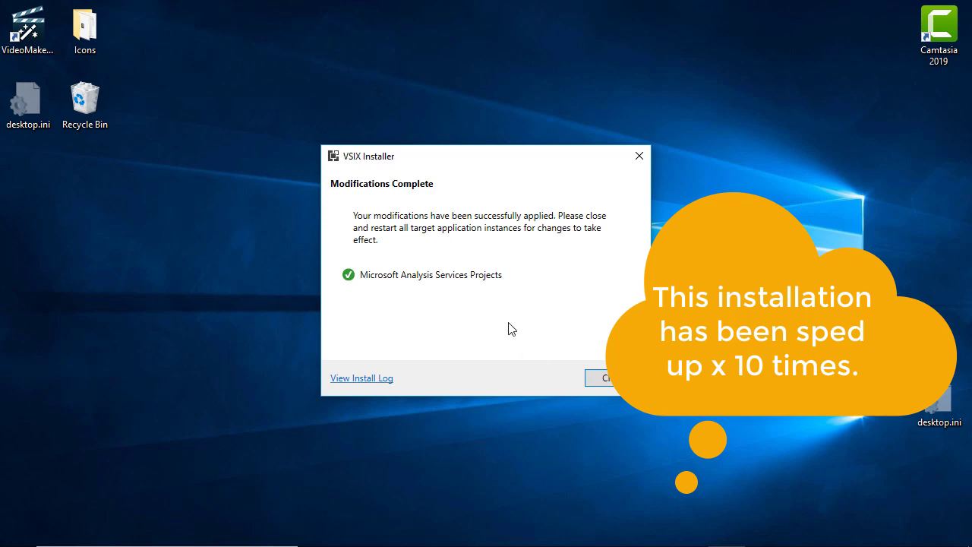
mouse_move(535, 228)
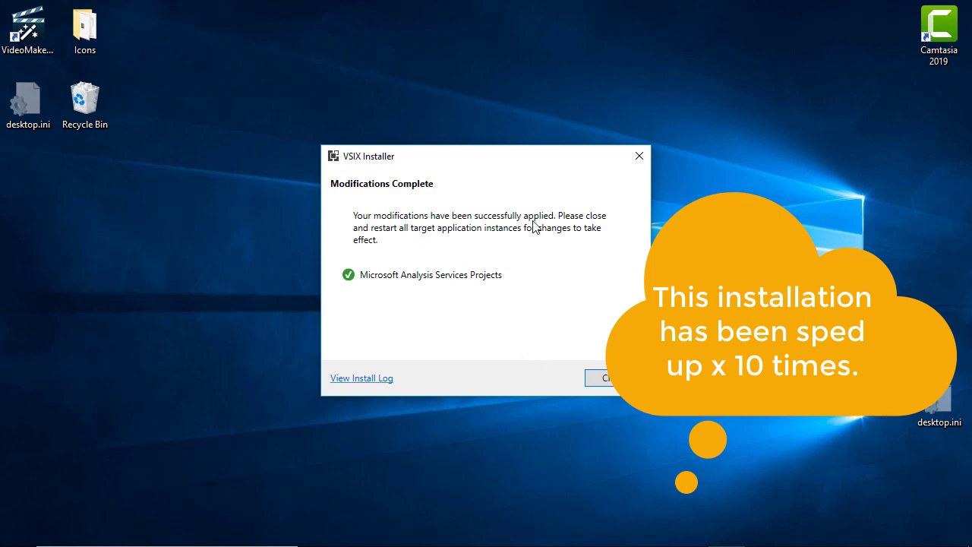
click(608, 377)
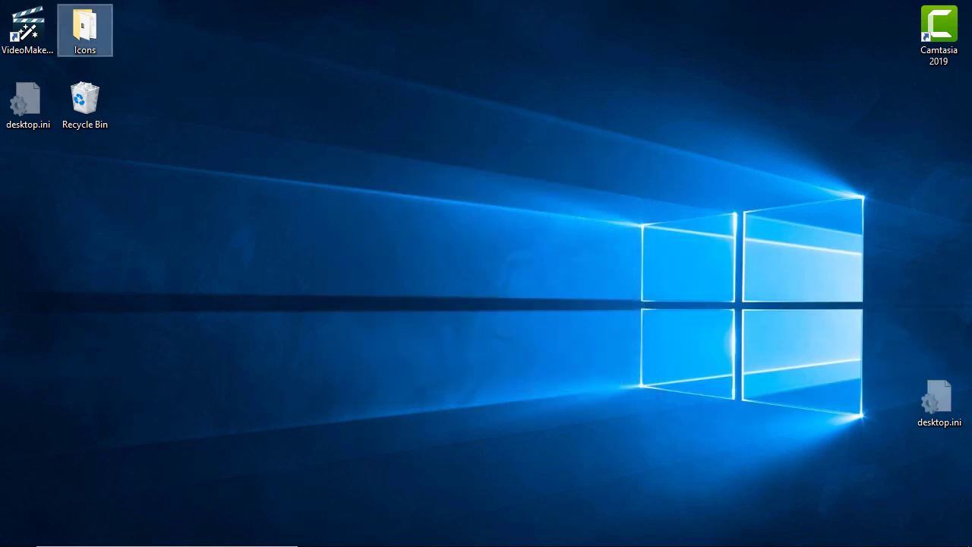
Step: Relaunch Visual Studio 2019 from Start and begin creating a new project
text(visua)
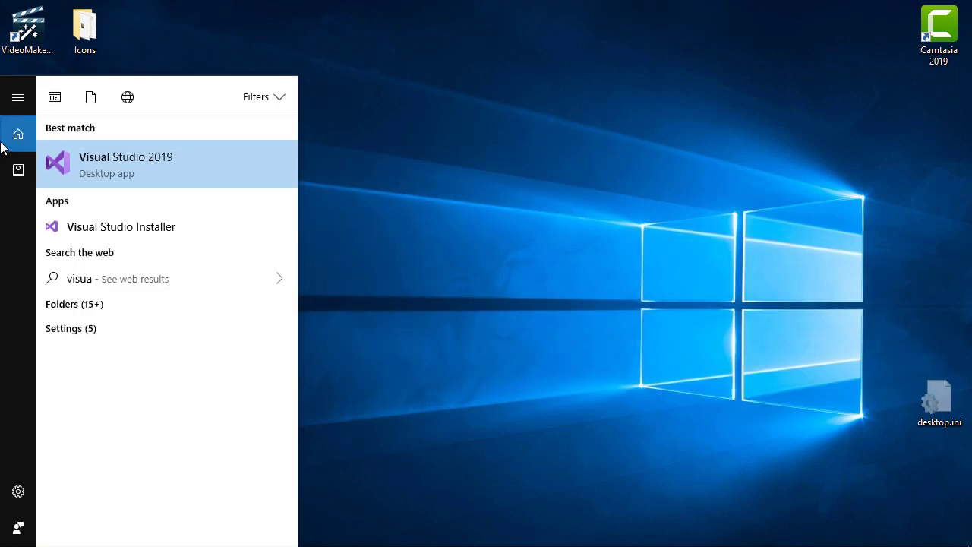
click(125, 165)
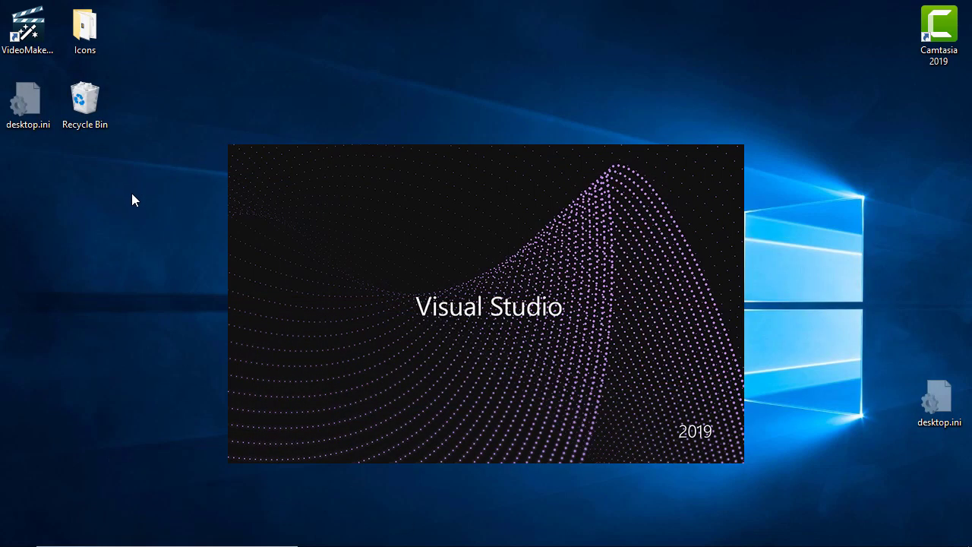
mouse_move(380, 231)
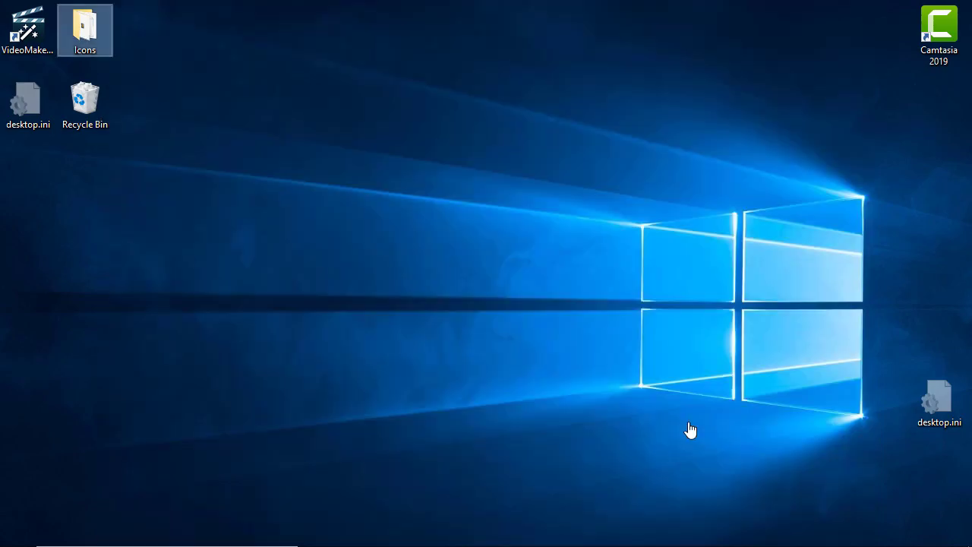
click(40, 13)
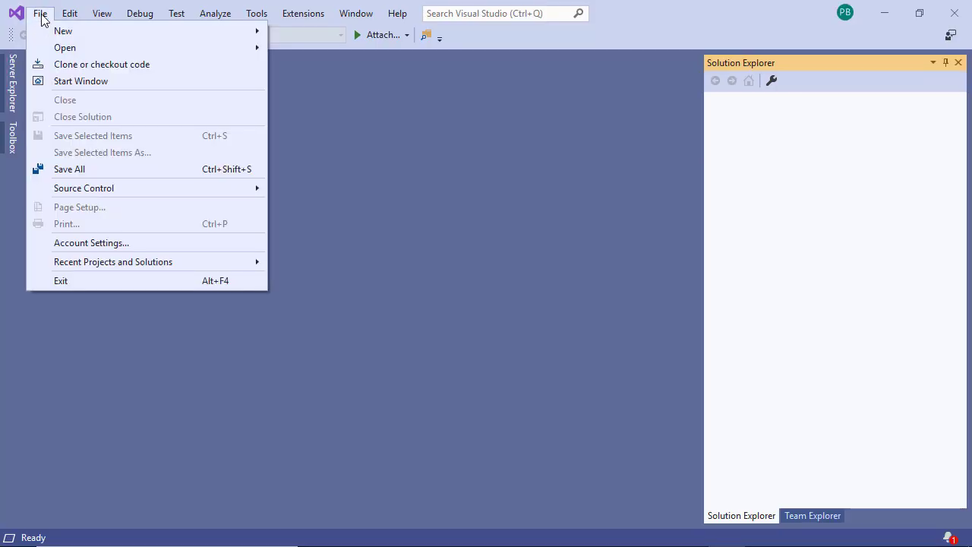
click(63, 30)
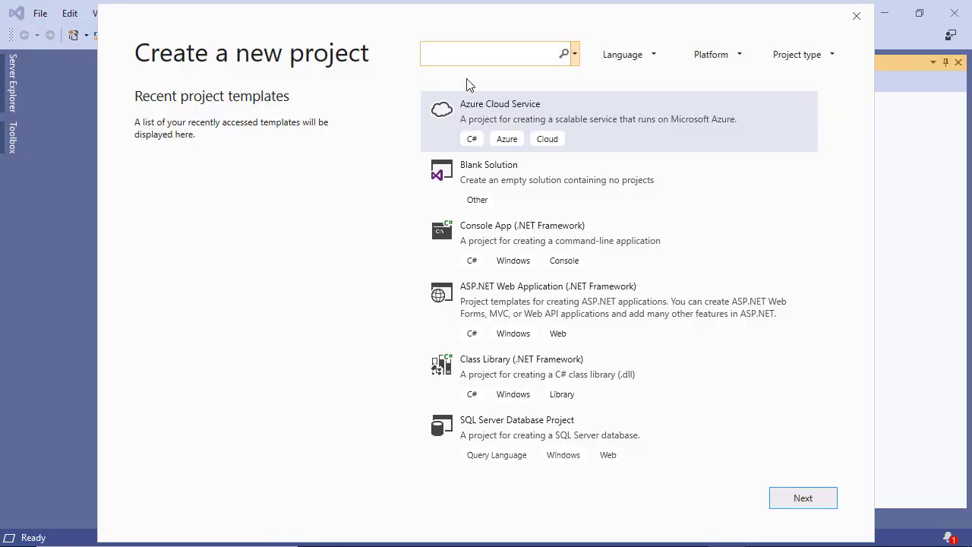
Step: Search 'anal' to confirm Analysis Services templates are listed, then leave the dialog
text(inte)
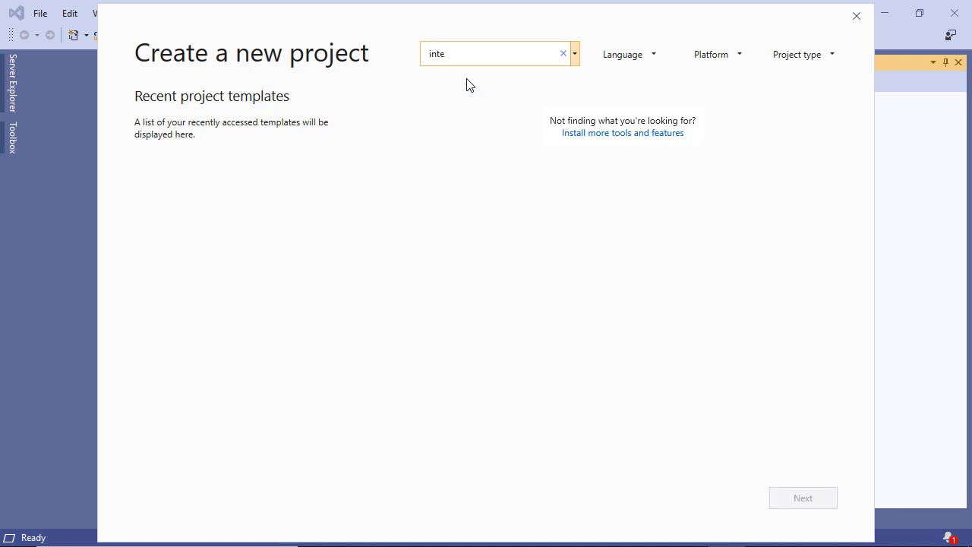
text(anal)
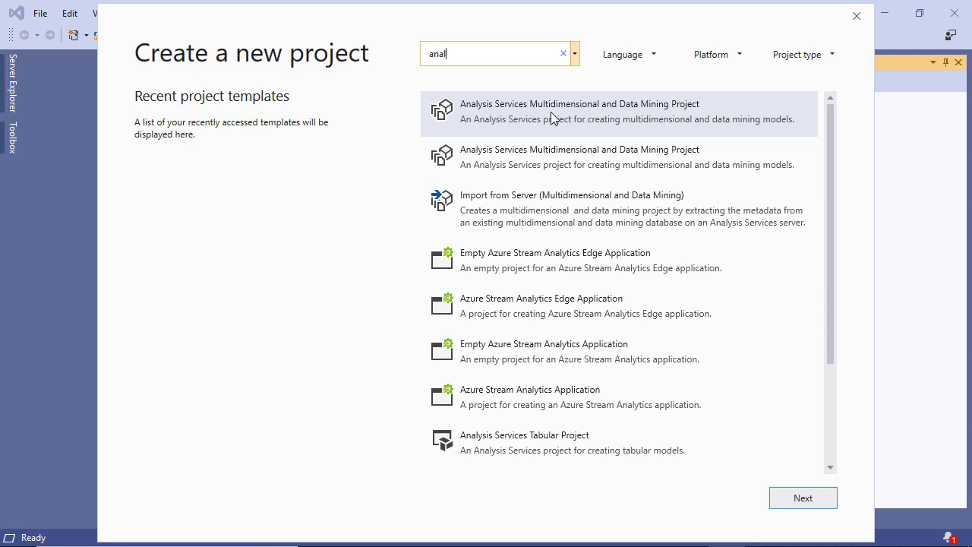
mouse_move(661, 122)
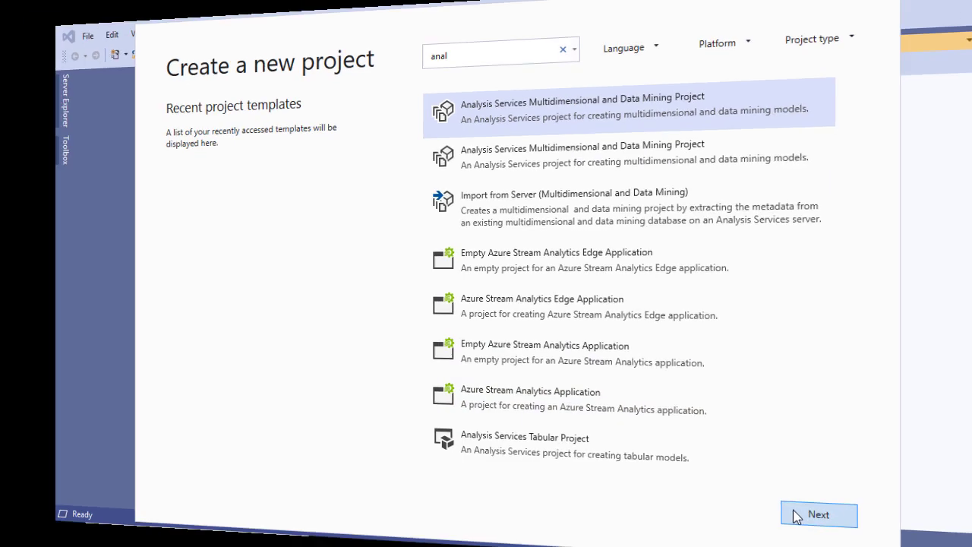
click(819, 513)
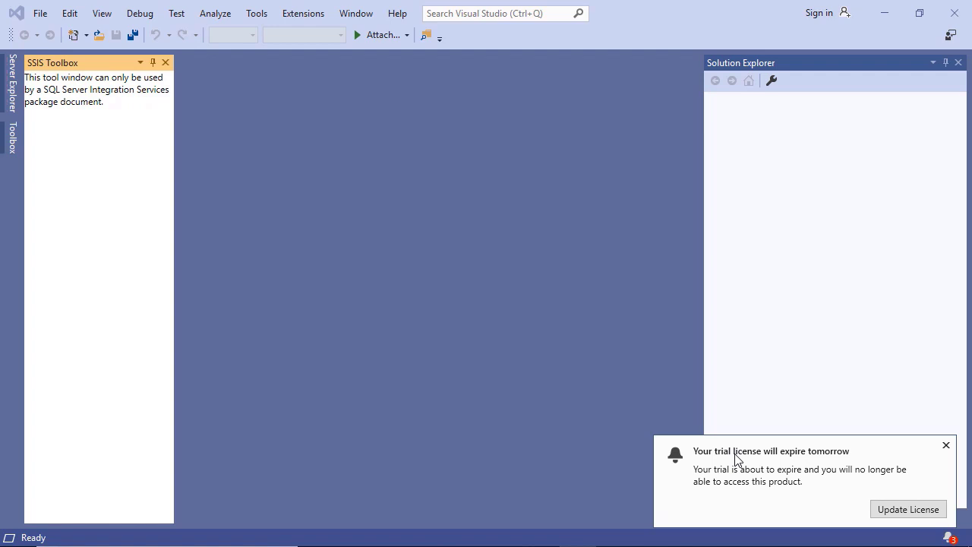
mouse_move(929, 505)
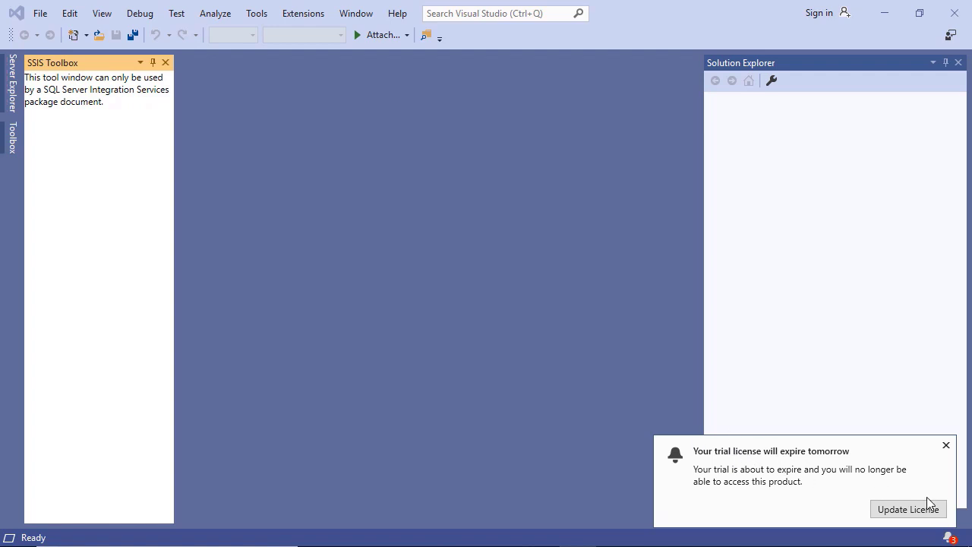
Step: Start renewing the expiring trial license by signing in to Visual Studio
click(909, 509)
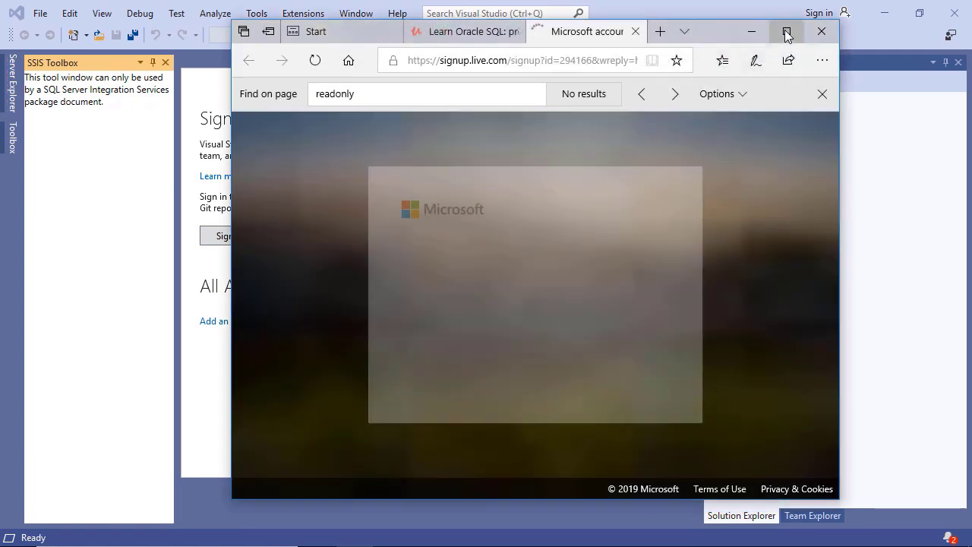
click(787, 31)
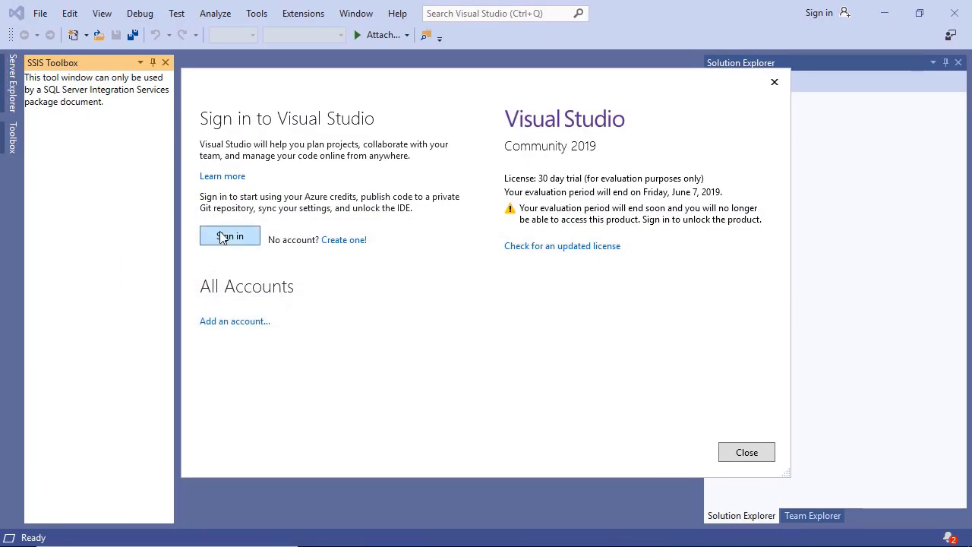
click(231, 236)
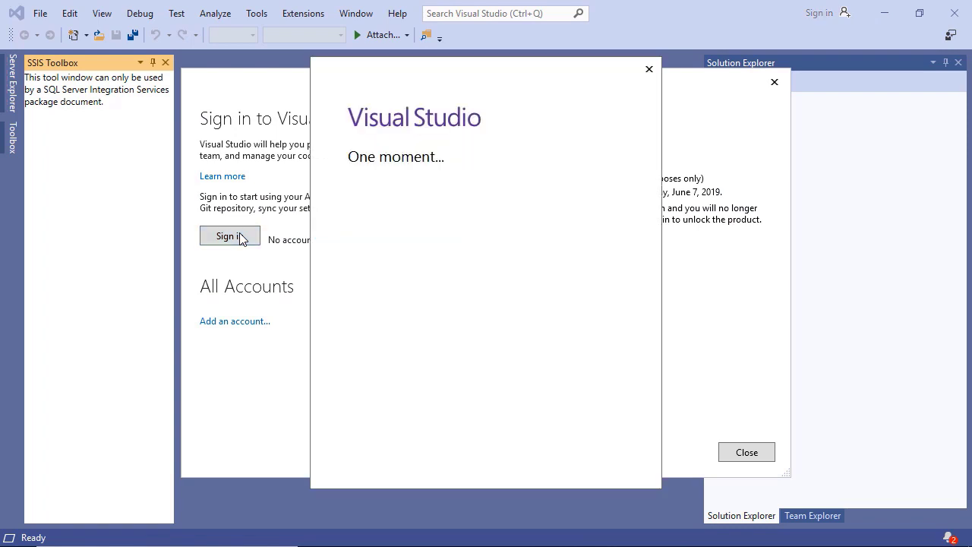
click(229, 235)
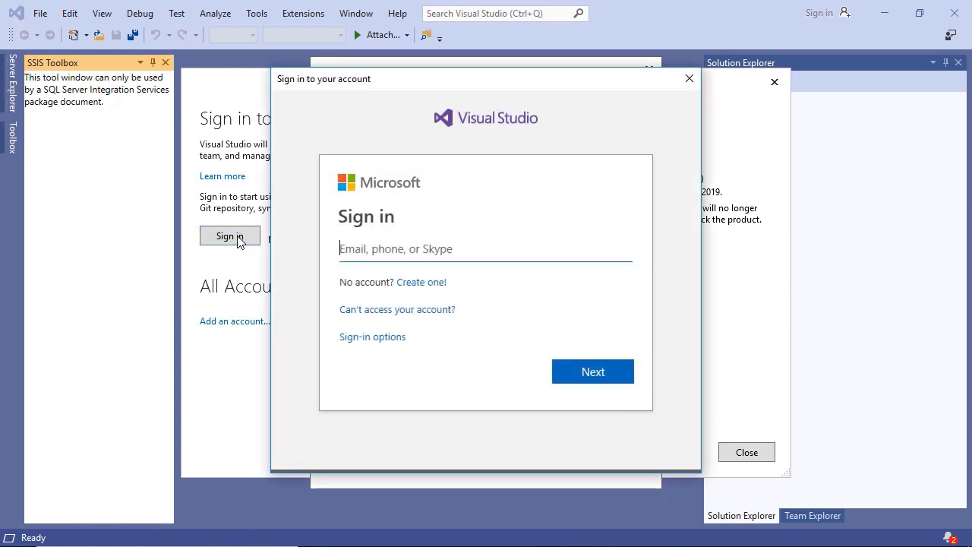
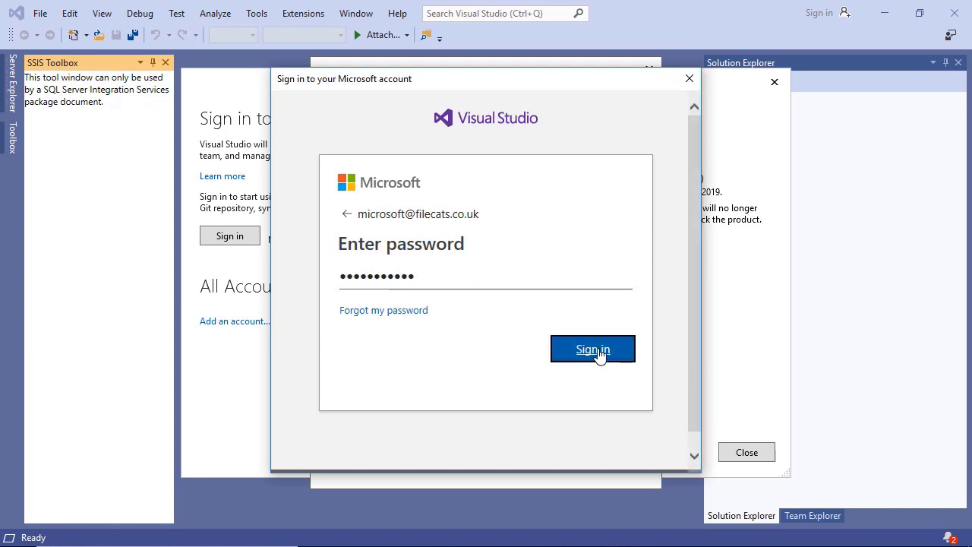
click(592, 348)
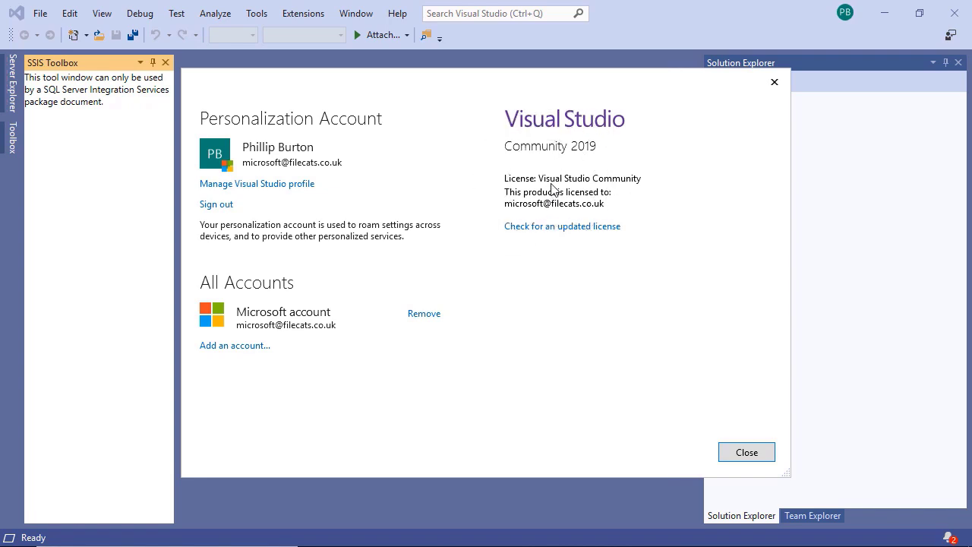
mouse_move(562, 175)
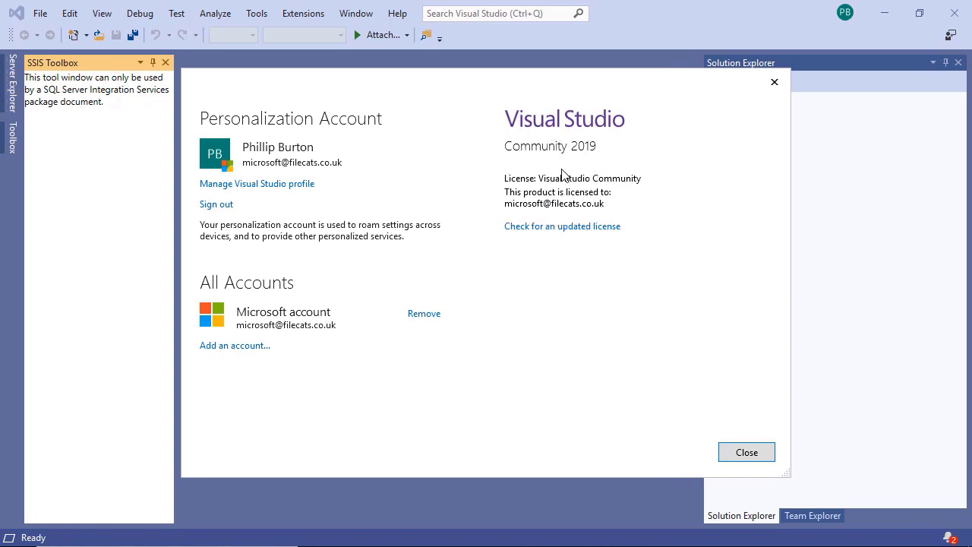
mouse_move(515, 151)
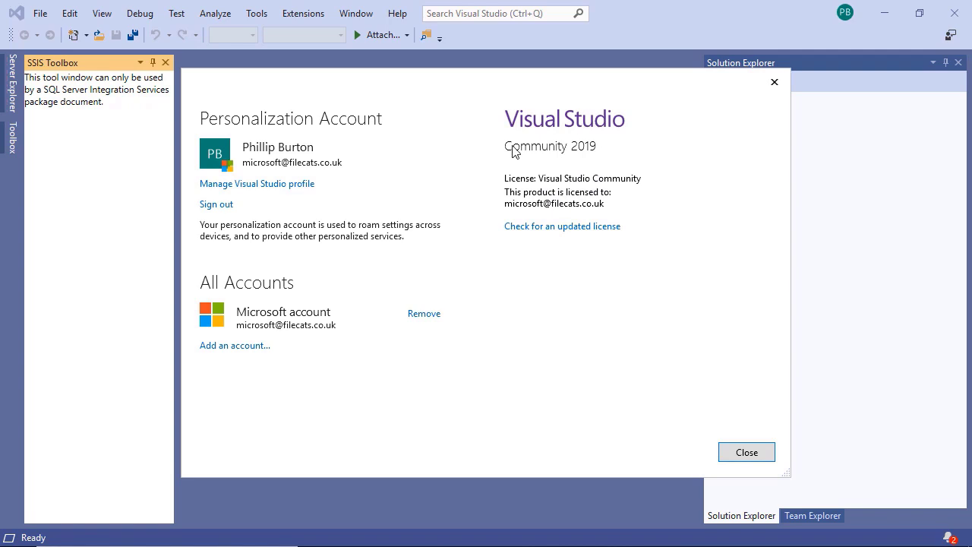
mouse_move(572, 161)
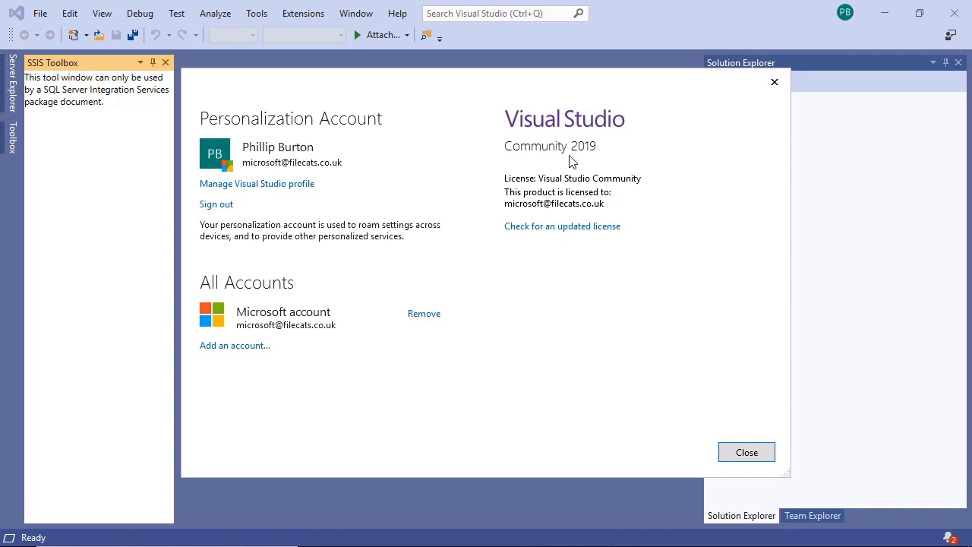
mouse_move(559, 161)
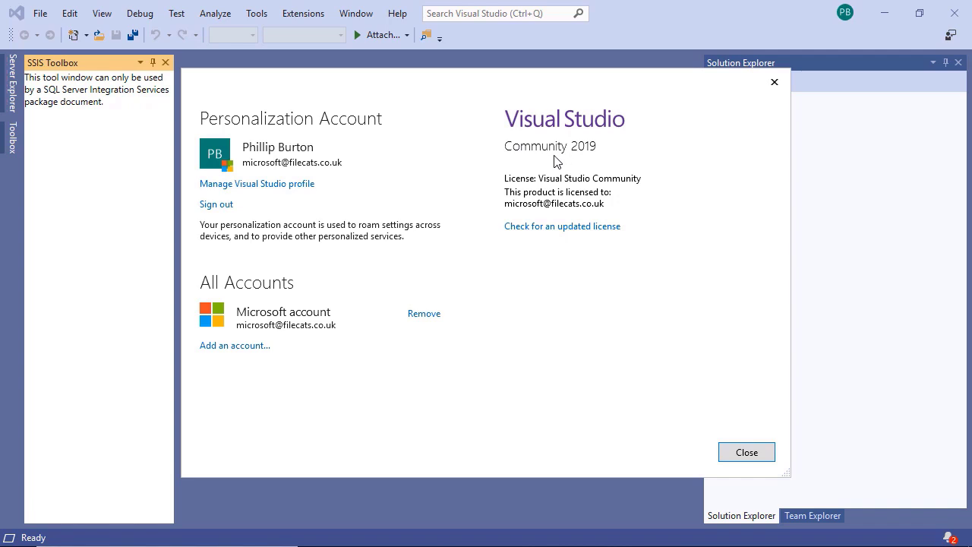
mouse_move(525, 204)
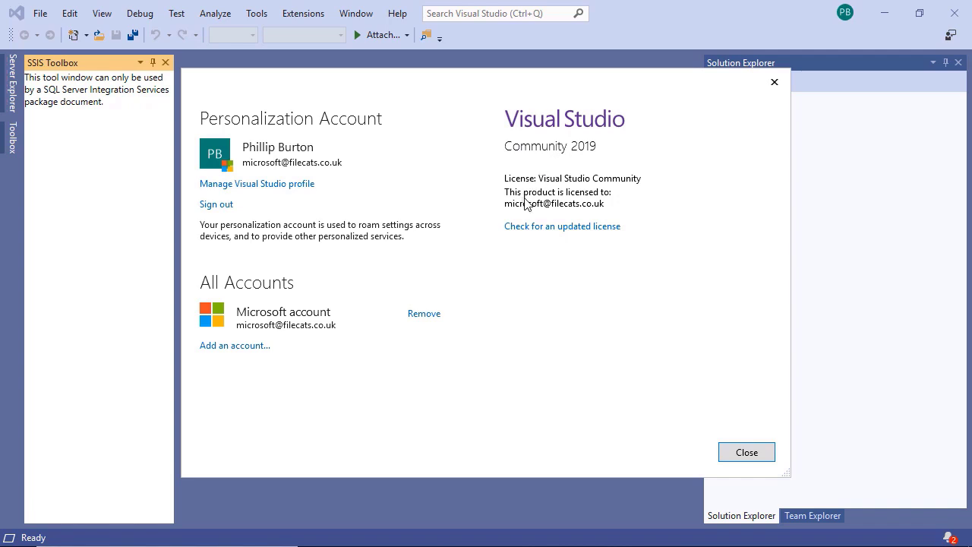
mouse_move(559, 165)
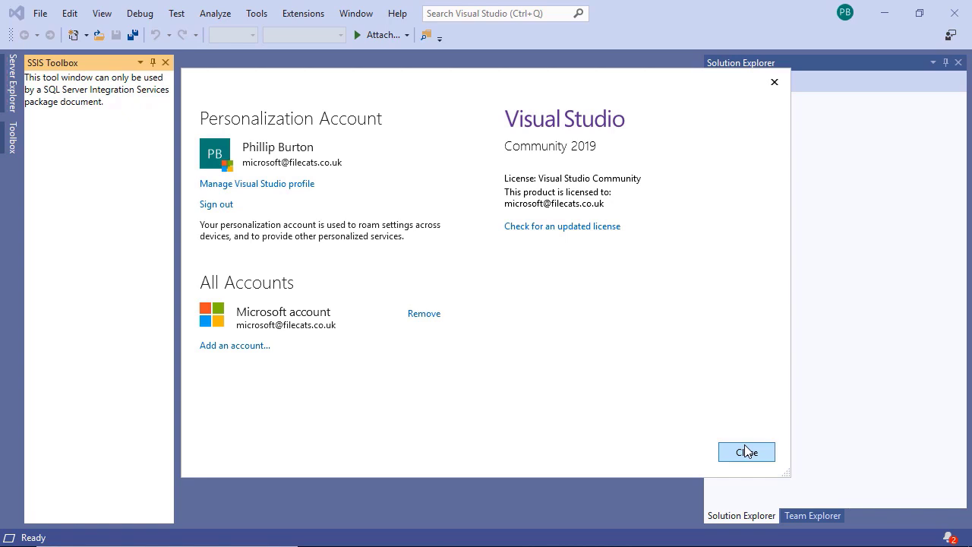
click(746, 451)
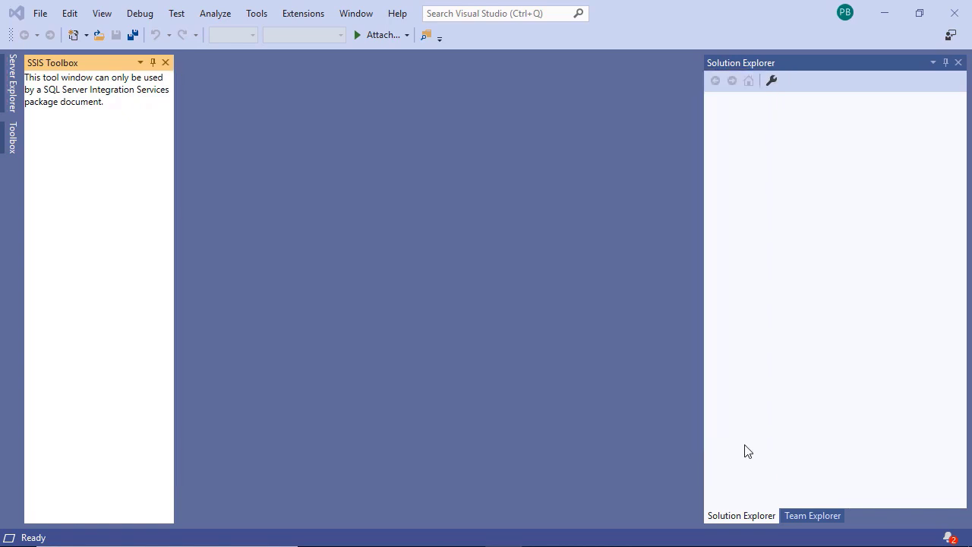